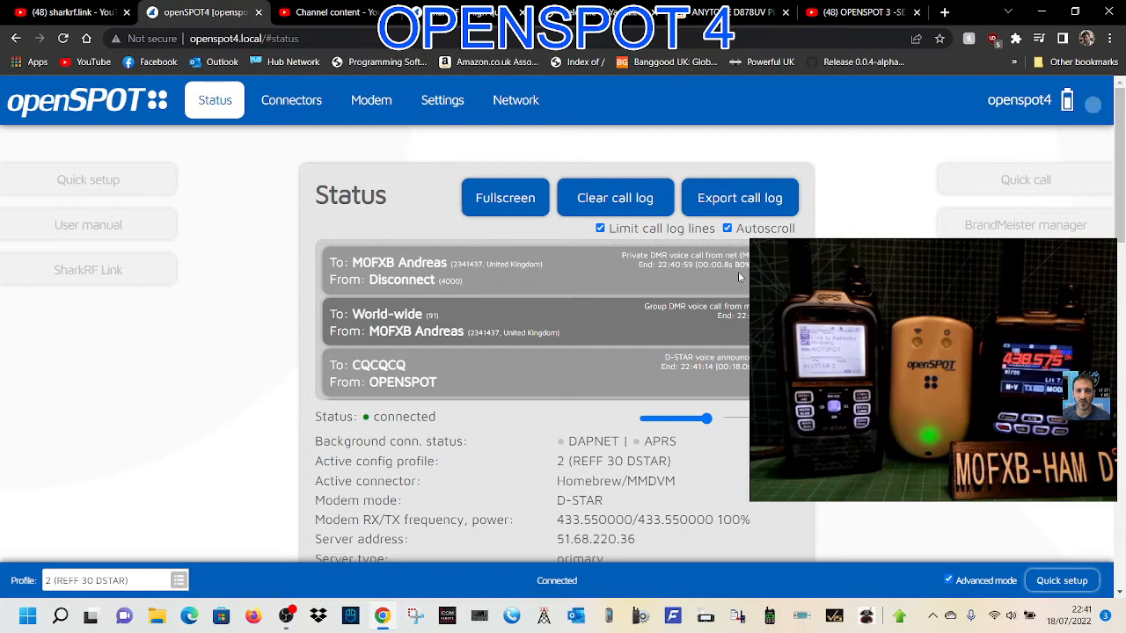
# Step: Start Quick setup and choose D-STAR as the radio type
pyautogui.scroll(-3)
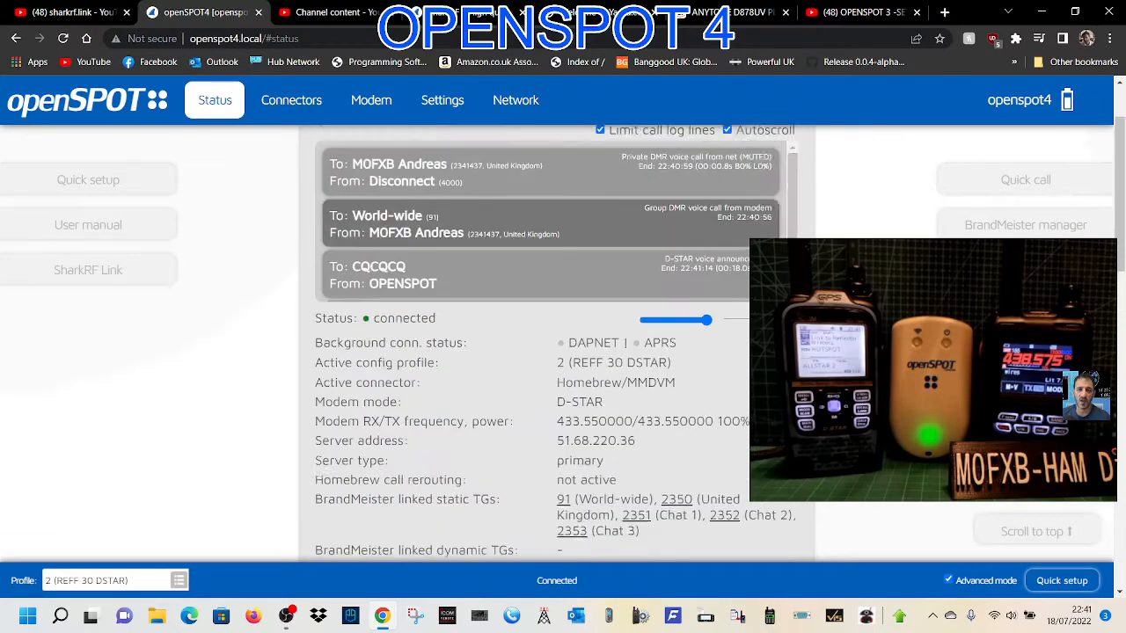
pyautogui.scroll(-3)
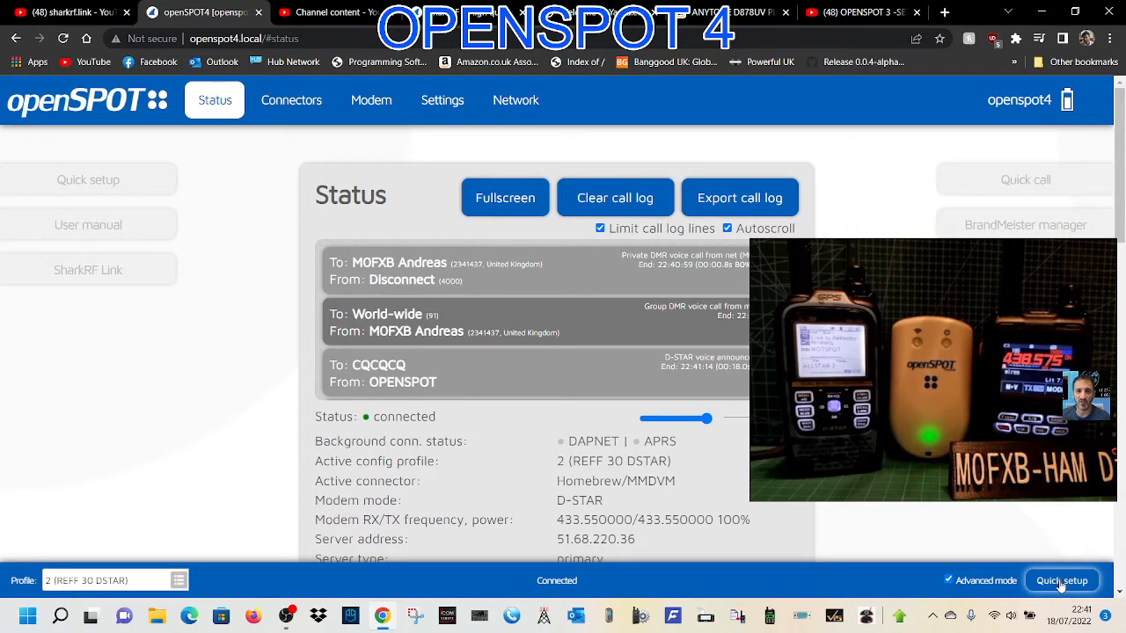
pyautogui.click(1063, 581)
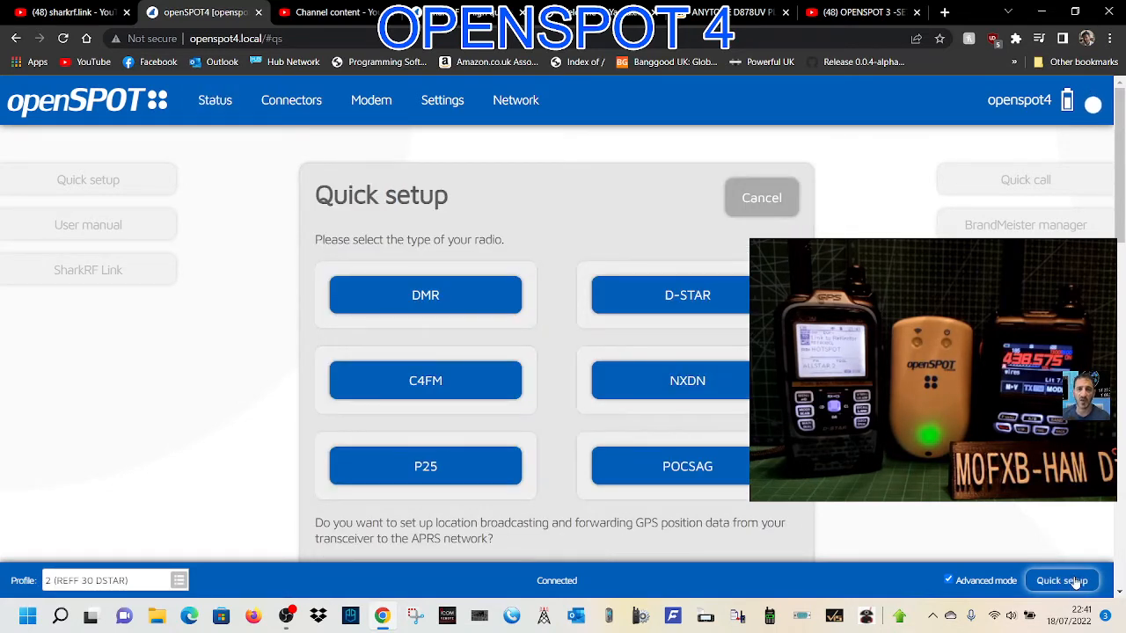
pyautogui.moveTo(686, 296)
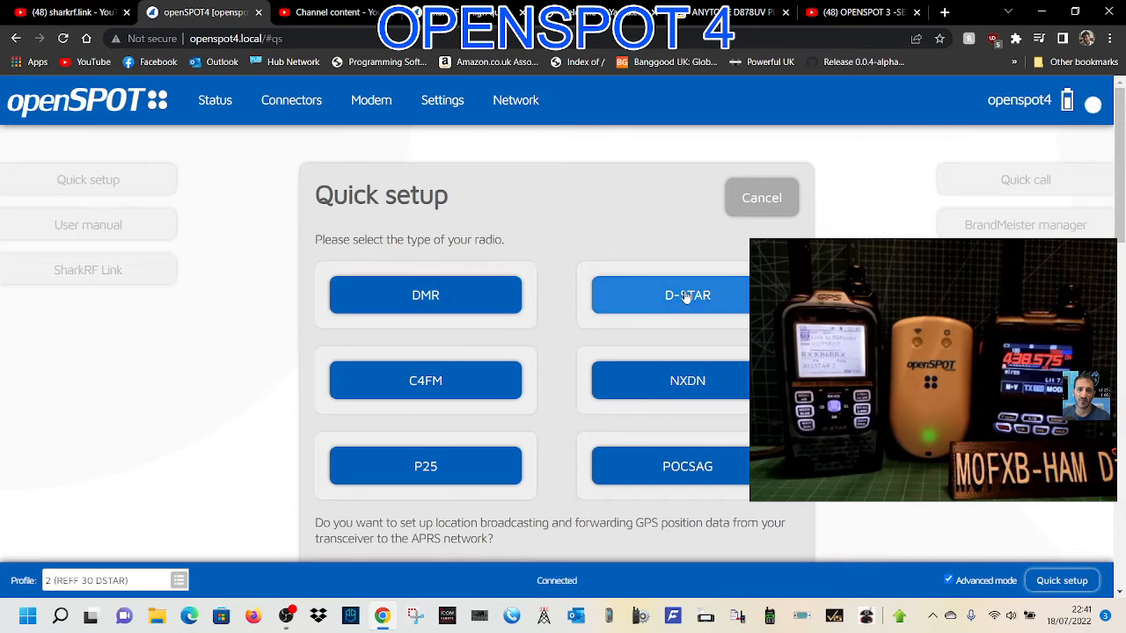
pyautogui.click(686, 296)
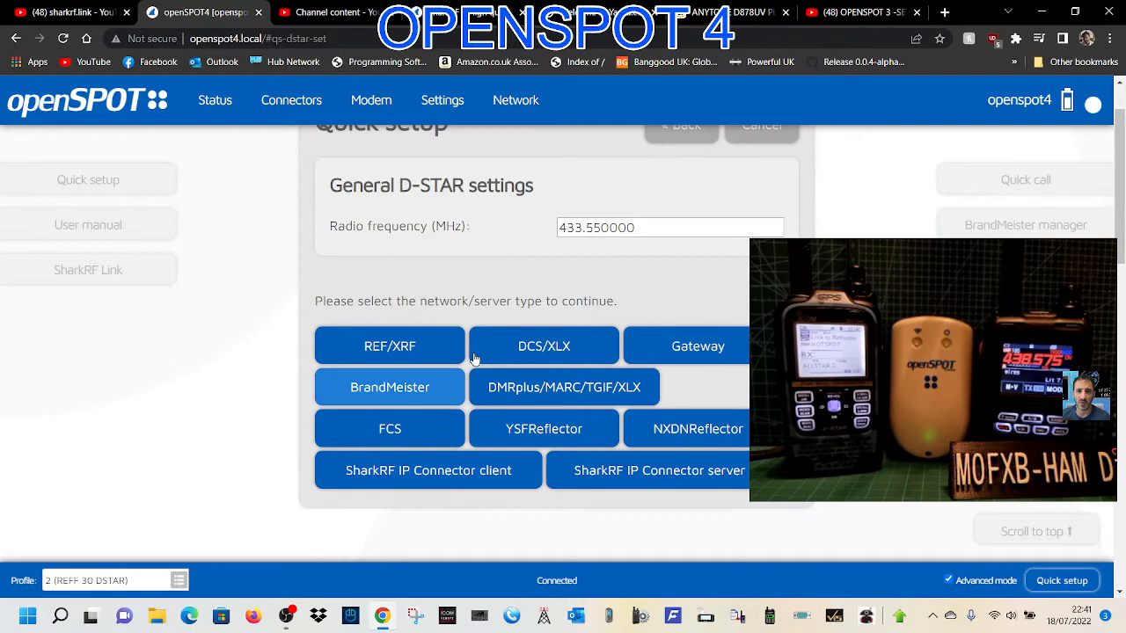
# Step: Connect D-STAR via BrandMeister United Kingdom/2341 with talkgroup 91 World-wide
pyautogui.click(563, 387)
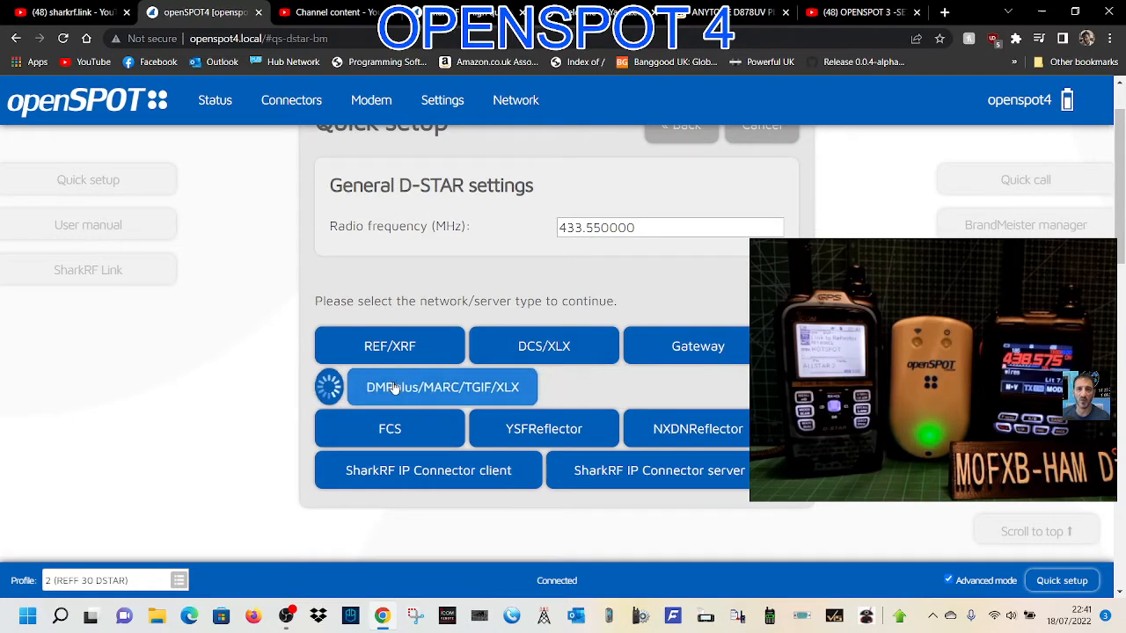
pyautogui.click(444, 387)
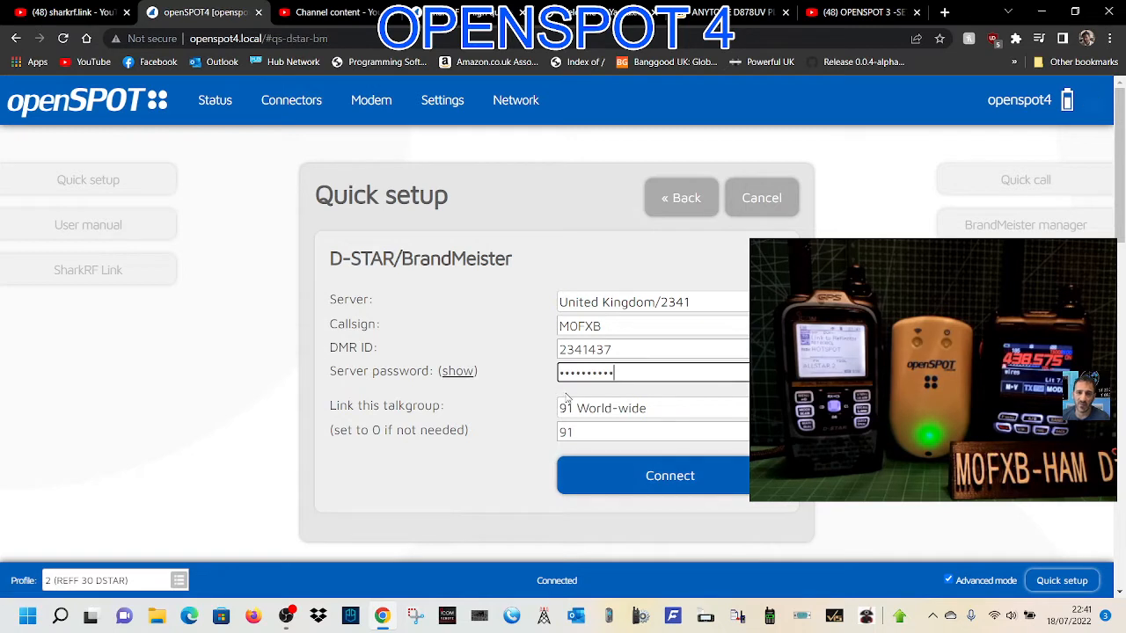
pyautogui.click(653, 409)
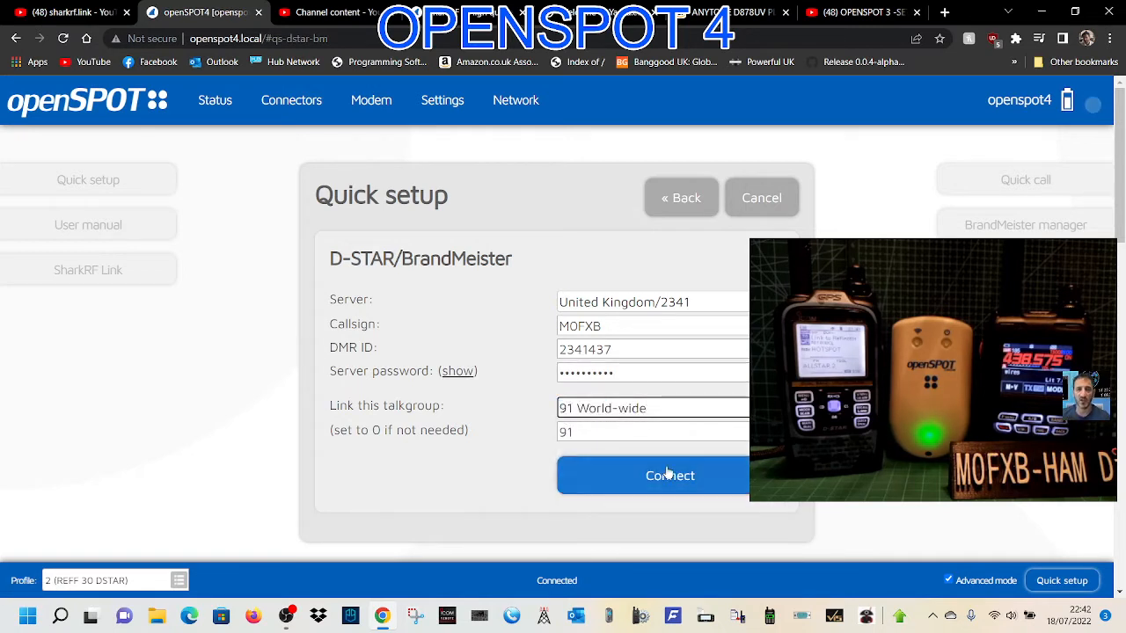
pyautogui.click(669, 475)
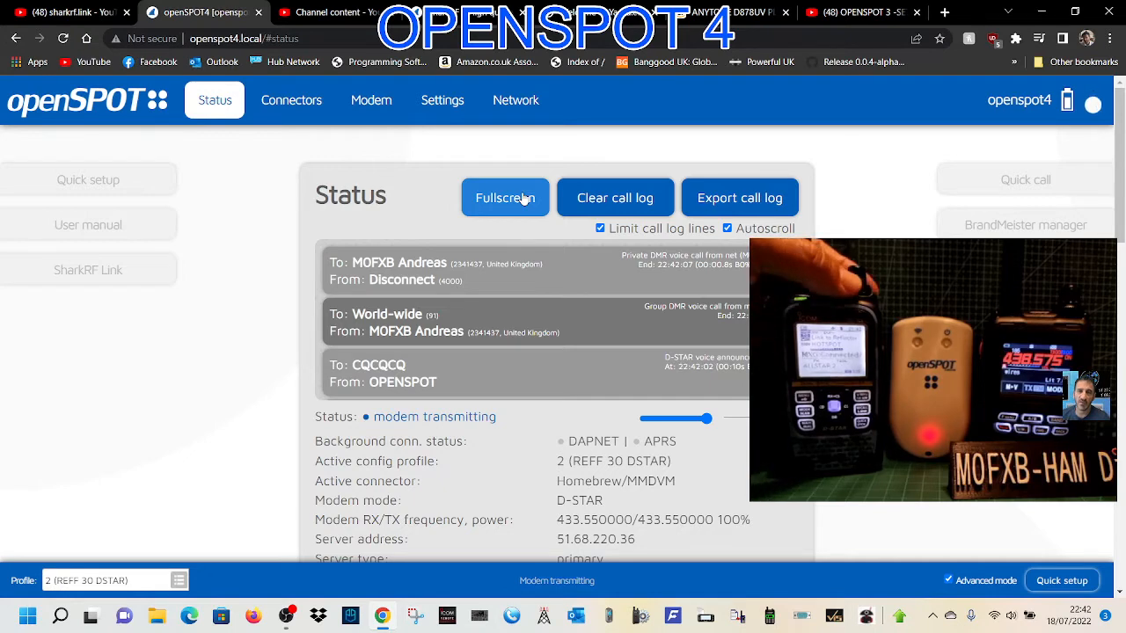
pyautogui.moveTo(431, 123)
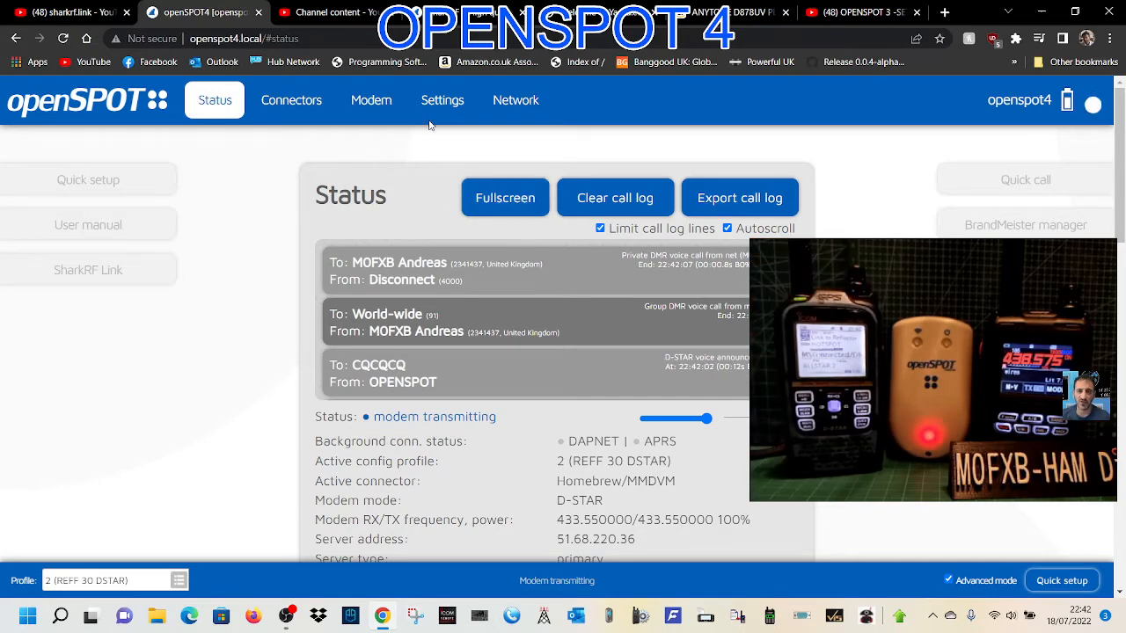
# Step: Show the Settings page and review the Profile names section with slots 6-10 unnamed
pyautogui.click(444, 98)
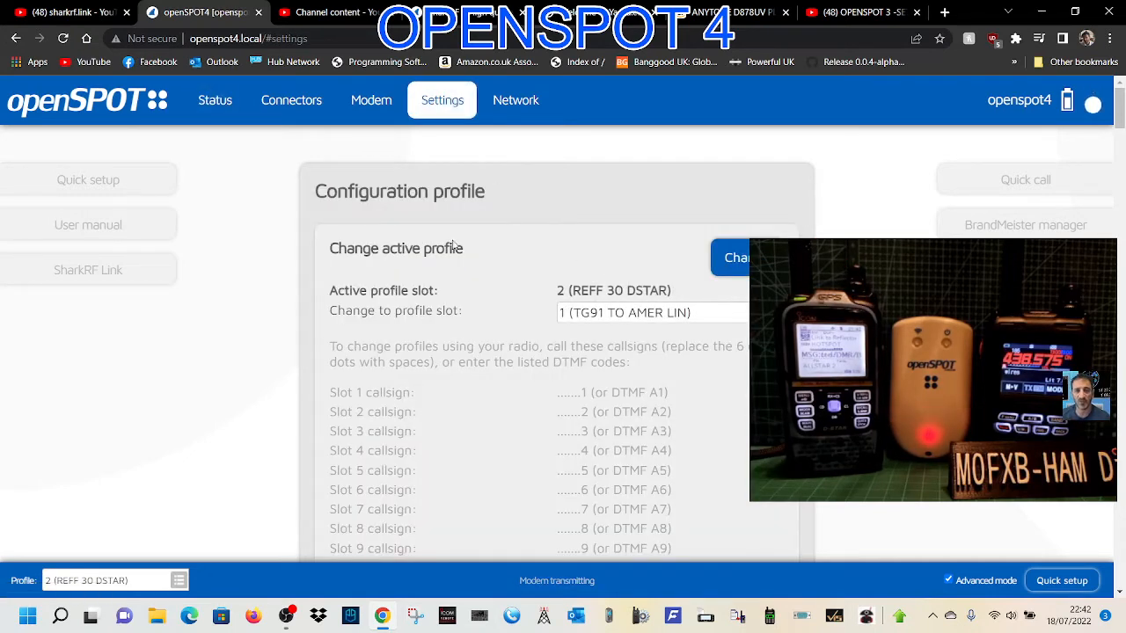
pyautogui.scroll(-3)
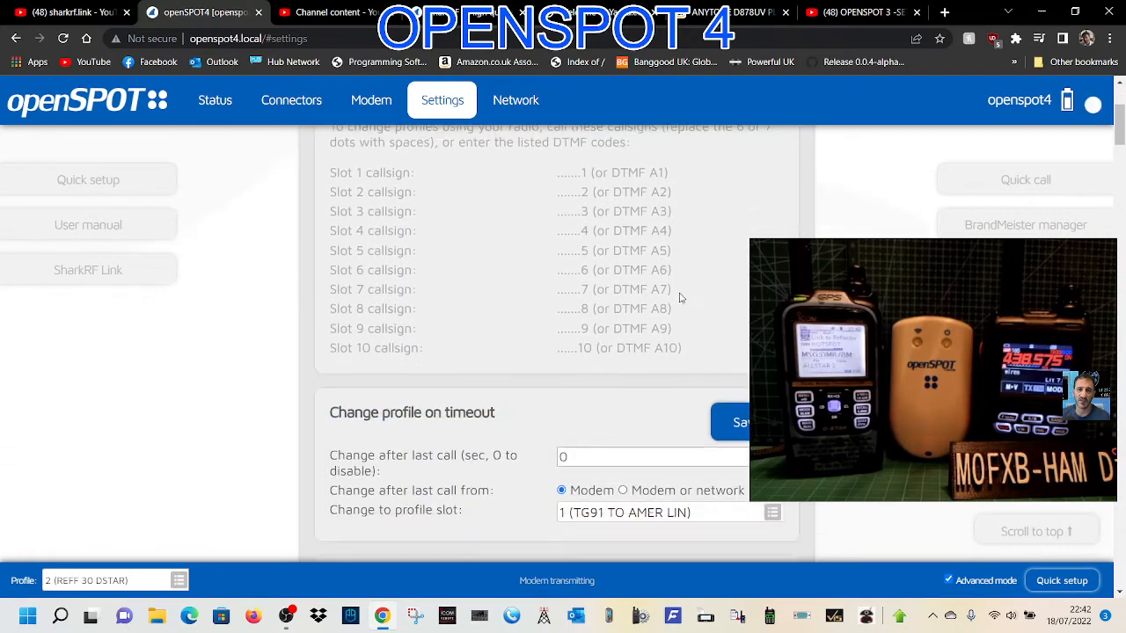
pyautogui.scroll(-3)
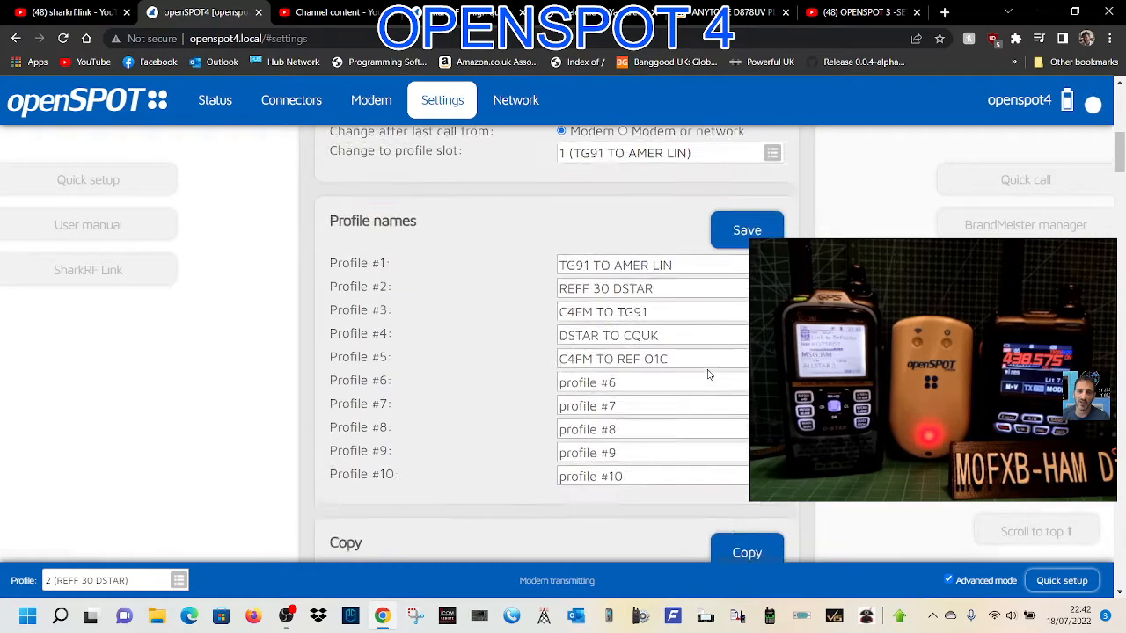
pyautogui.scroll(-3)
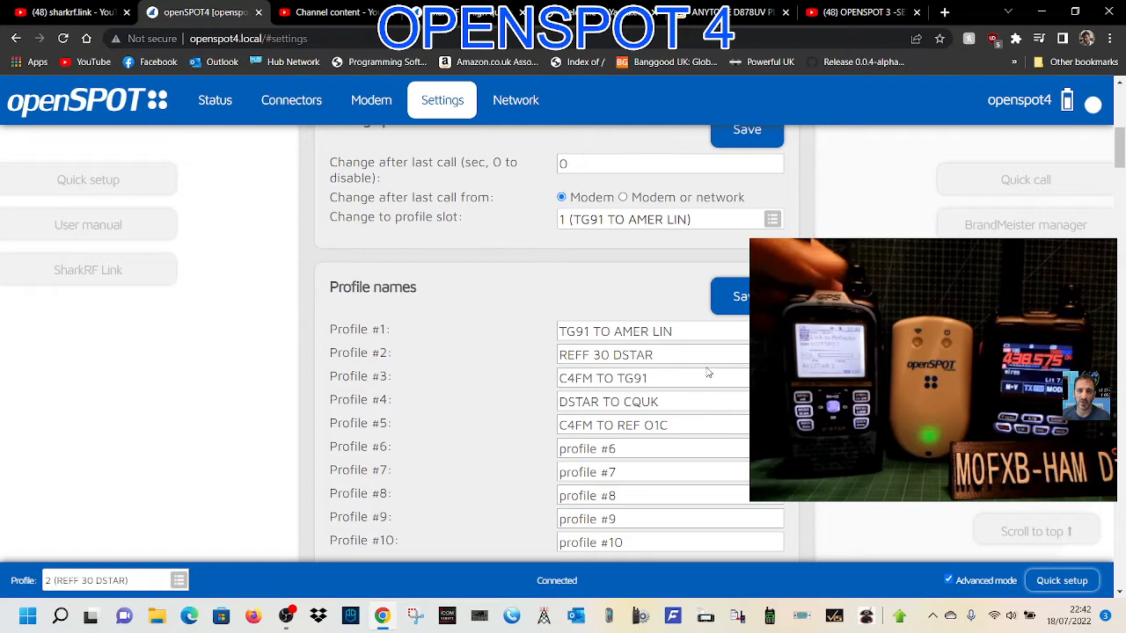
pyautogui.scroll(-3)
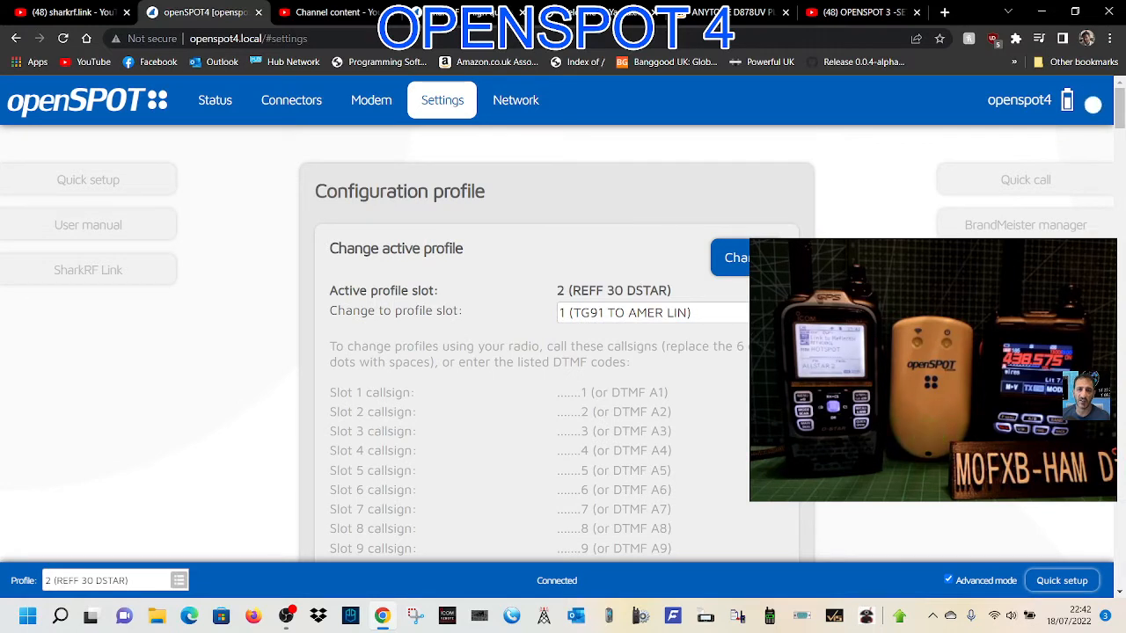
# Step: Make profile slot 4 (DSTAR TO CQUK) the active profile
pyautogui.click(626, 313)
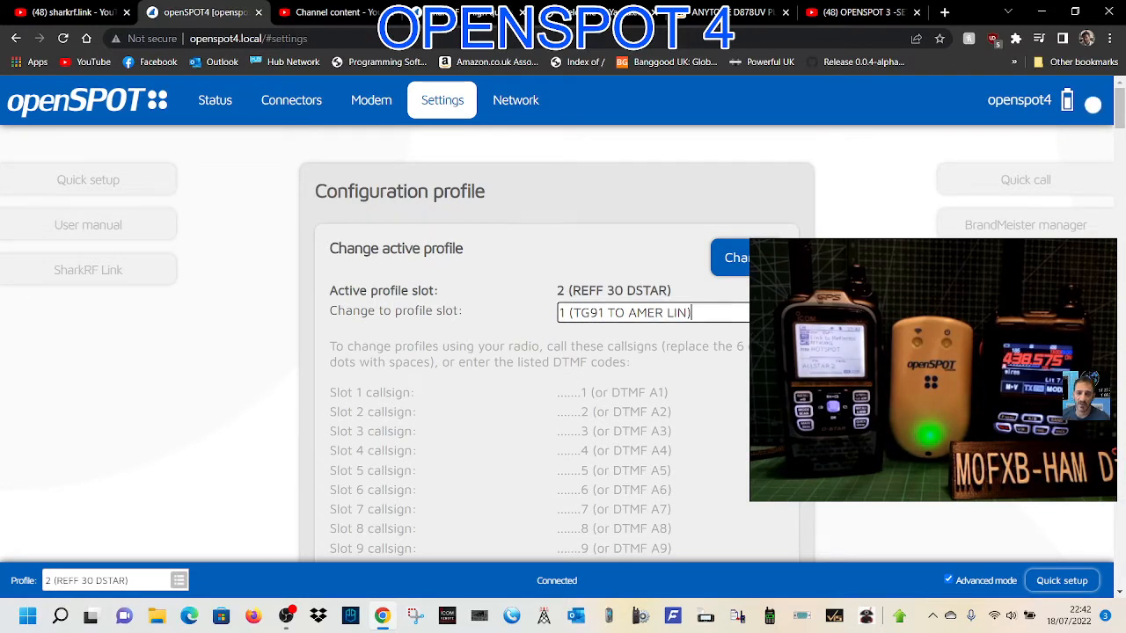
pyautogui.click(651, 313)
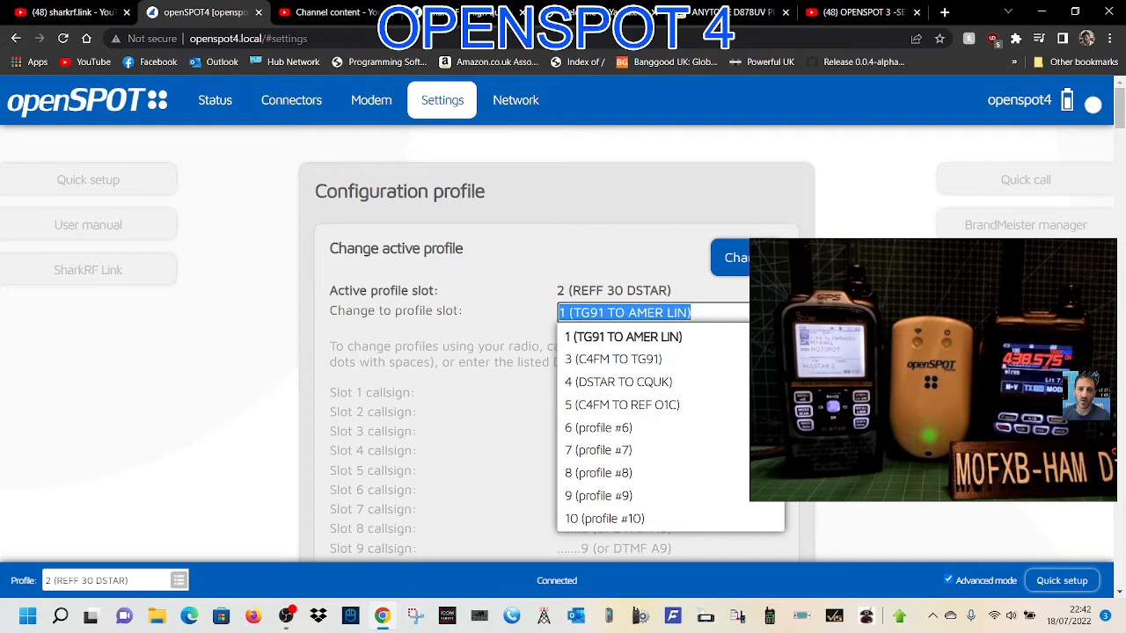
pyautogui.click(617, 380)
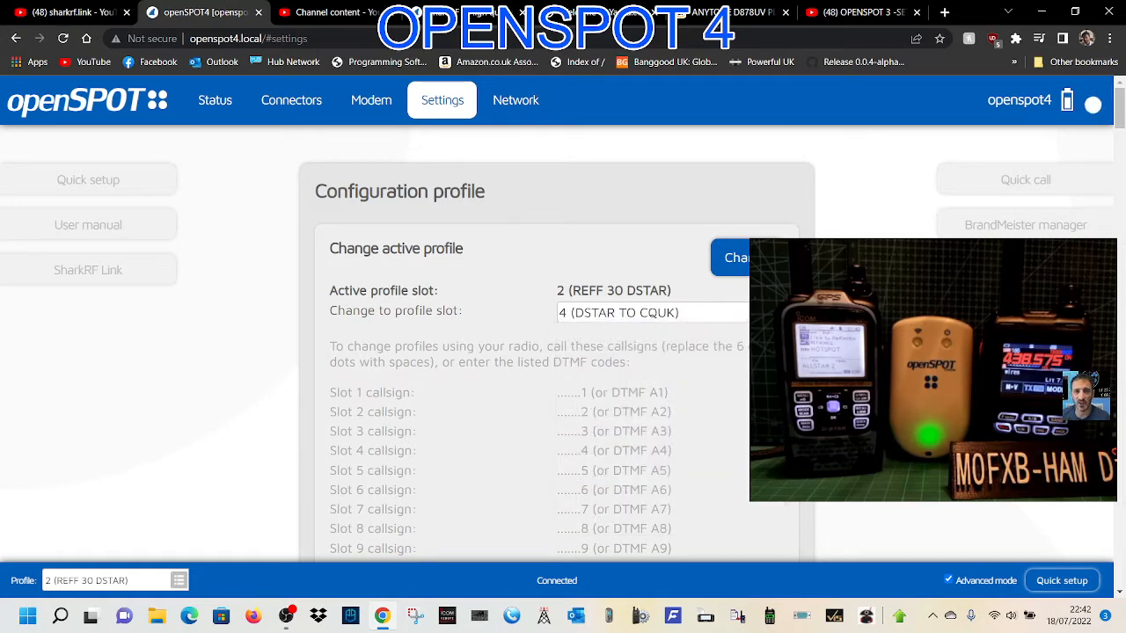
pyautogui.click(737, 257)
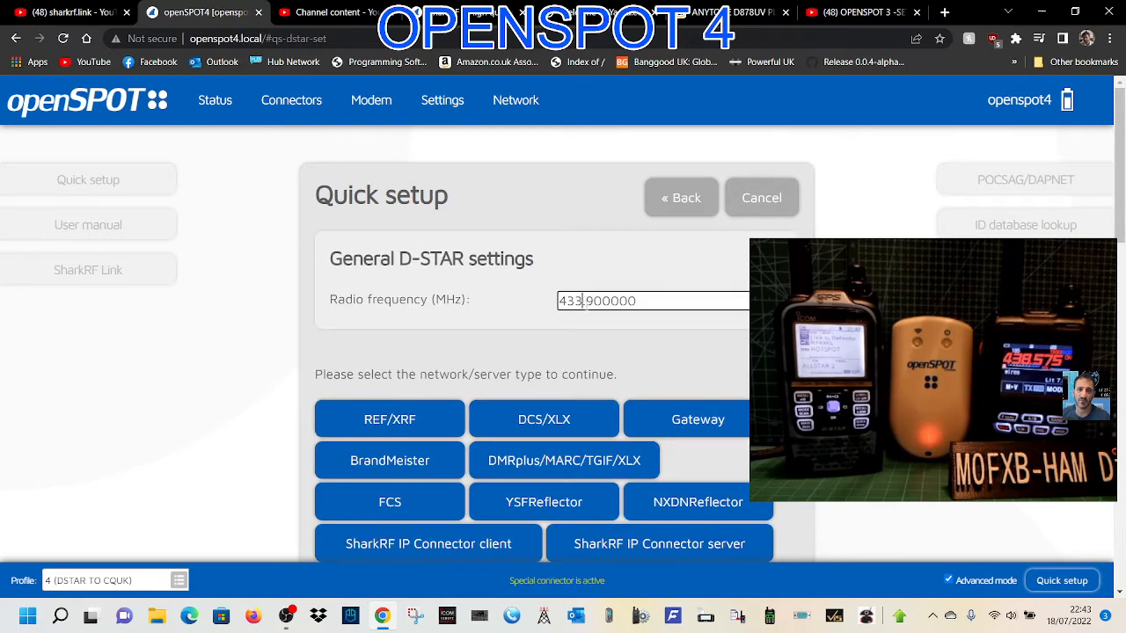
# Step: Change the D-STAR radio frequency from 433.900000 to 433.550 MHz
pyautogui.tripleClick(597, 301)
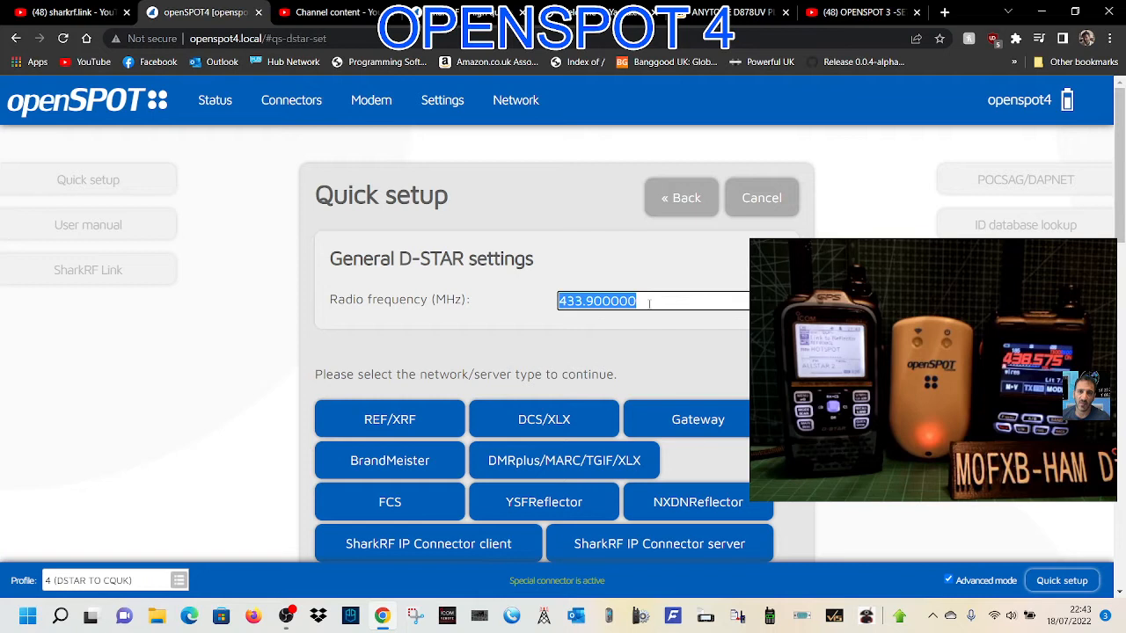
pyautogui.write('433.')
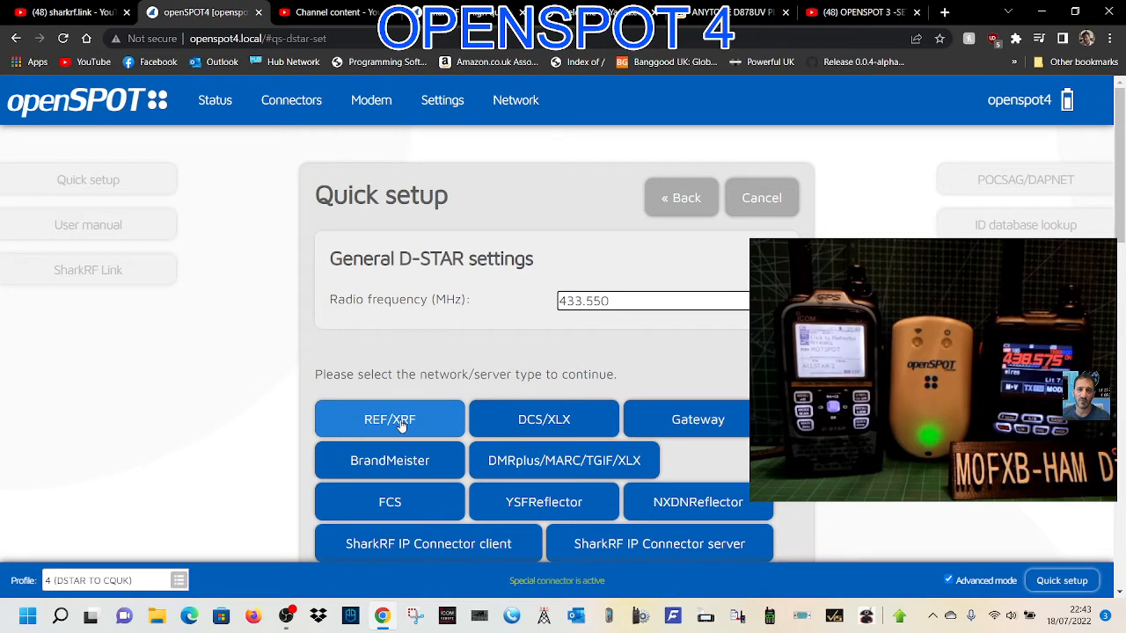
pyautogui.moveTo(390, 461)
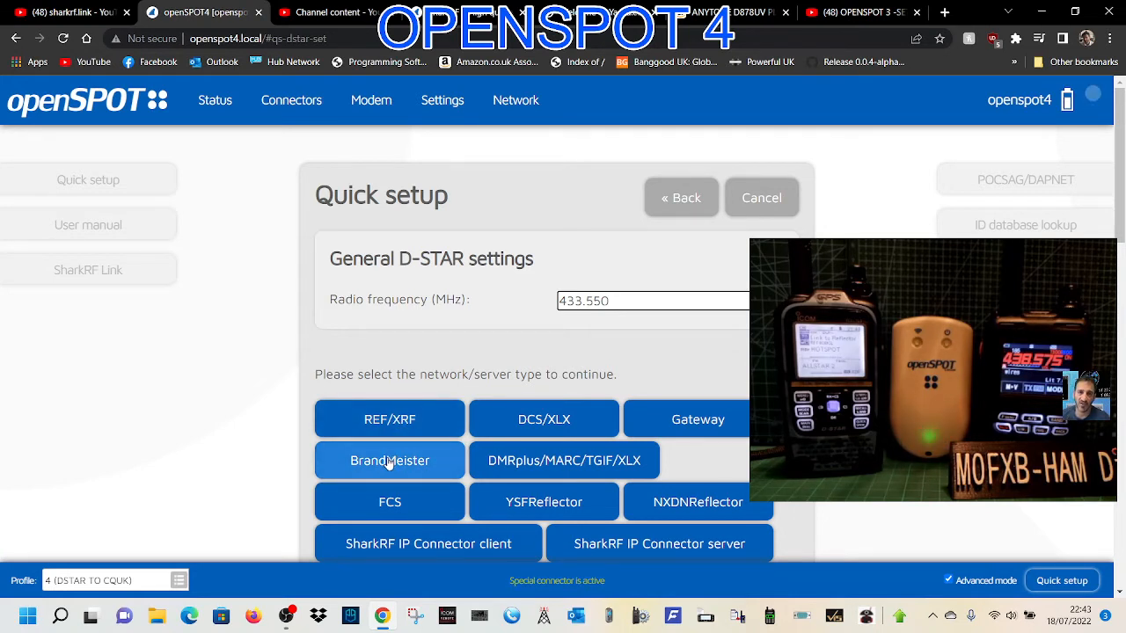
# Step: Connect profile 4 via BrandMeister United Kingdom/2341 on talkgroup 91
pyautogui.click(389, 461)
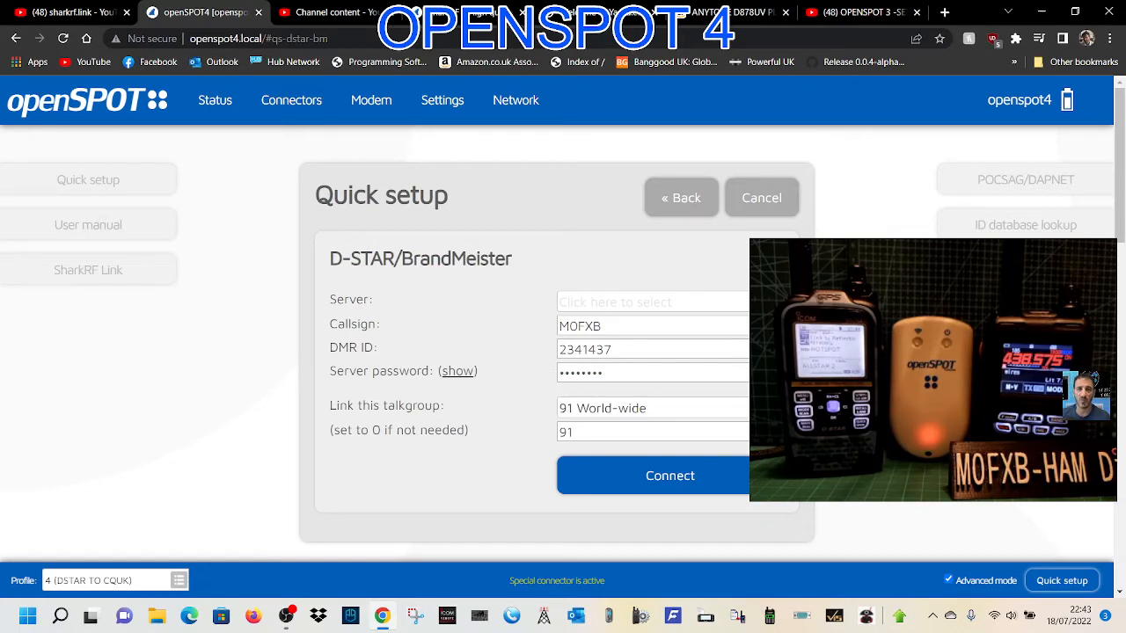
pyautogui.click(652, 303)
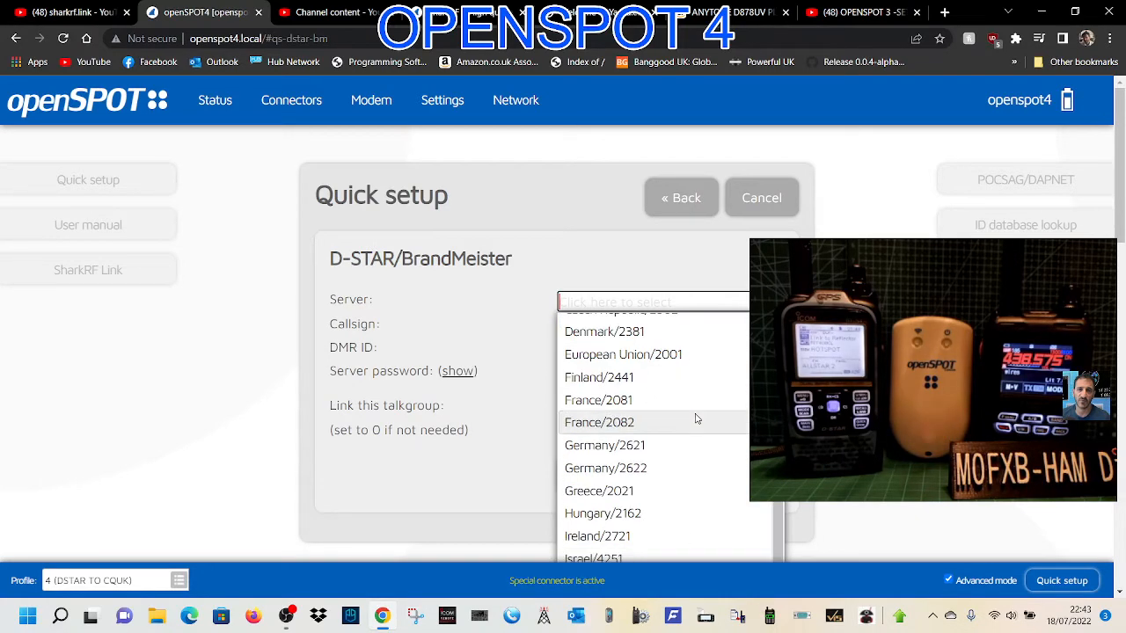
pyautogui.scroll(-3)
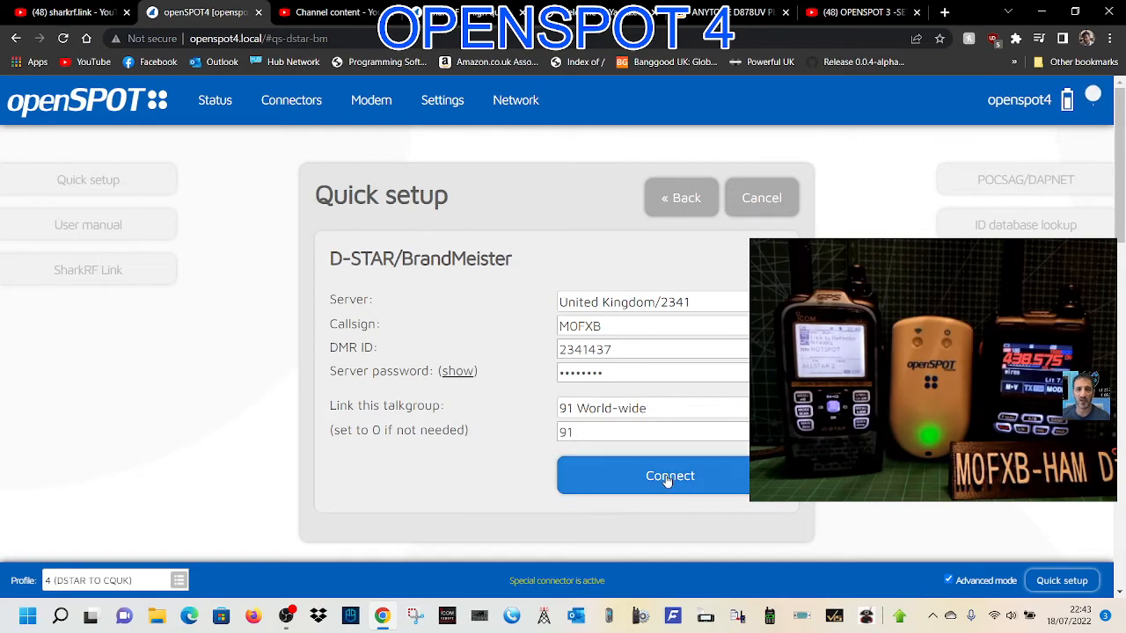
pyautogui.click(668, 475)
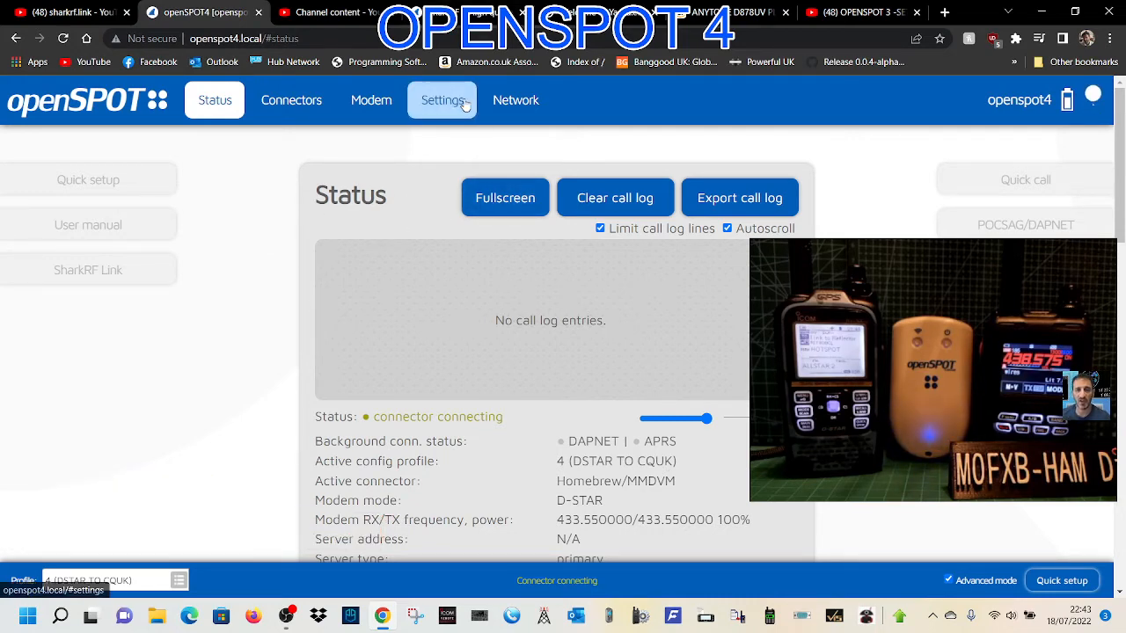
# Step: Return to Settings and select the Change to profile slot field
pyautogui.click(443, 98)
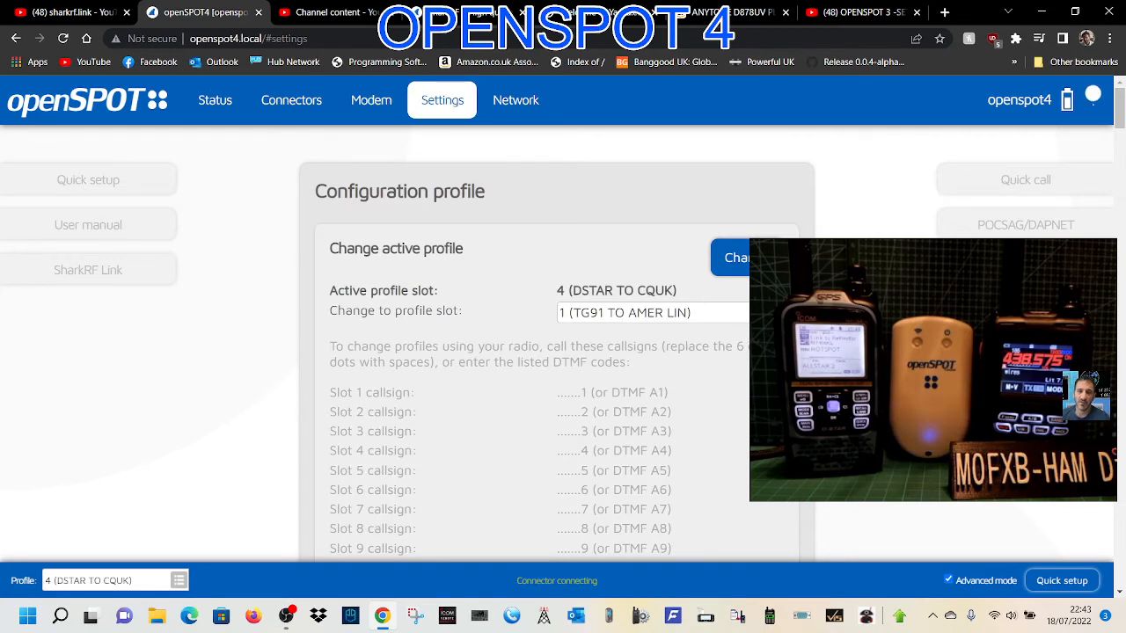
pyautogui.click(653, 314)
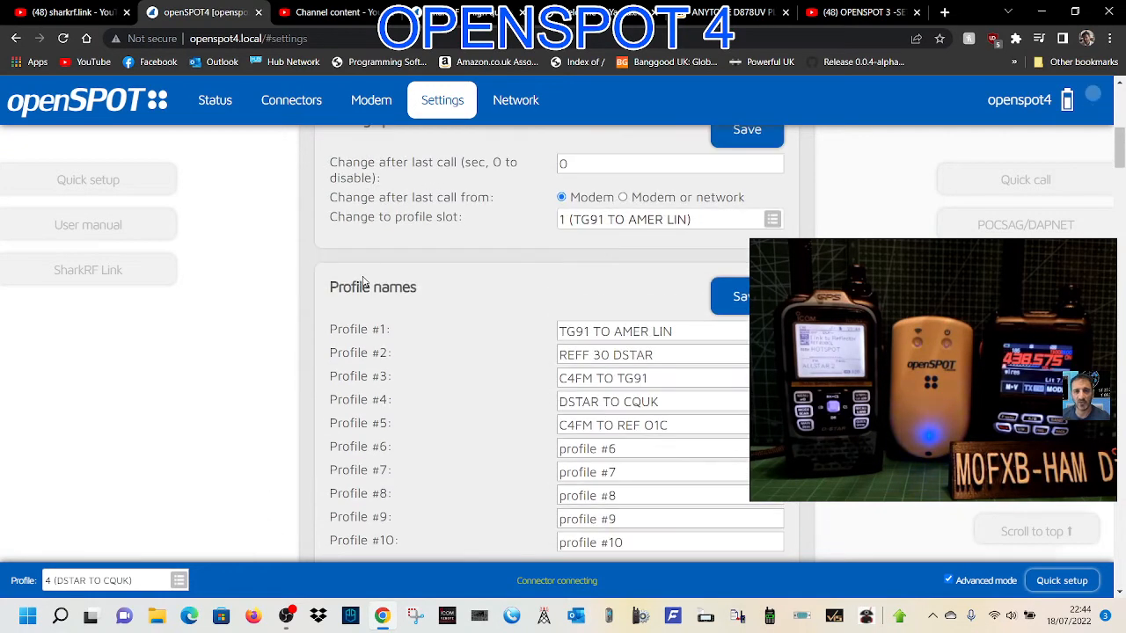
# Step: Rename profile #6 to 'c4fm to ref01c' and save the profile names
pyautogui.scroll(-3)
pyautogui.write('C')
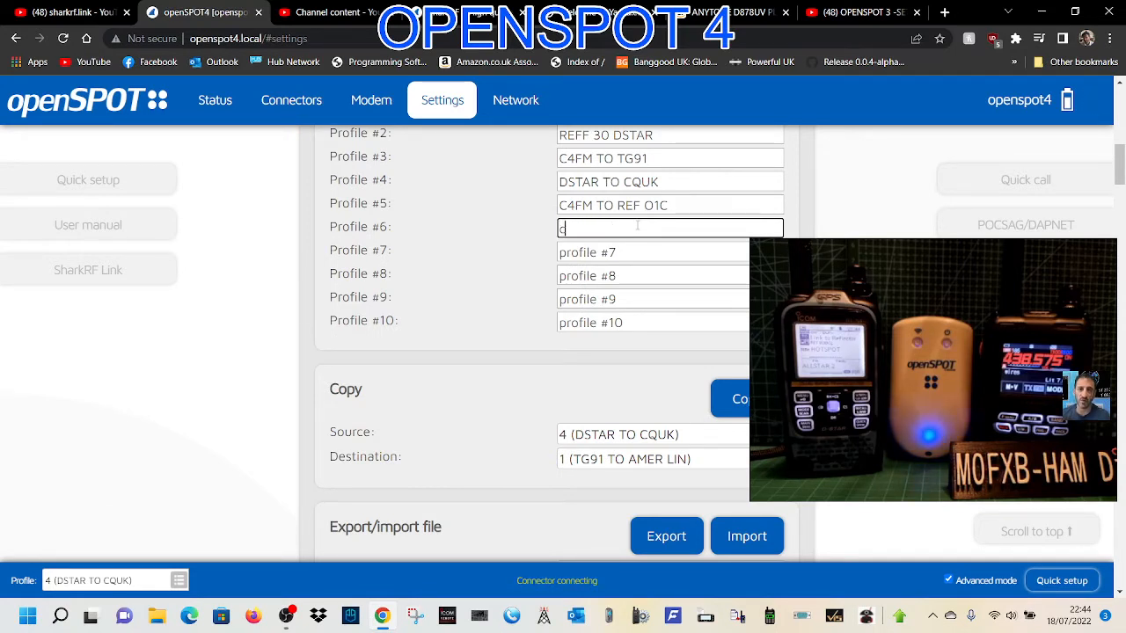
pyautogui.write('4fm')
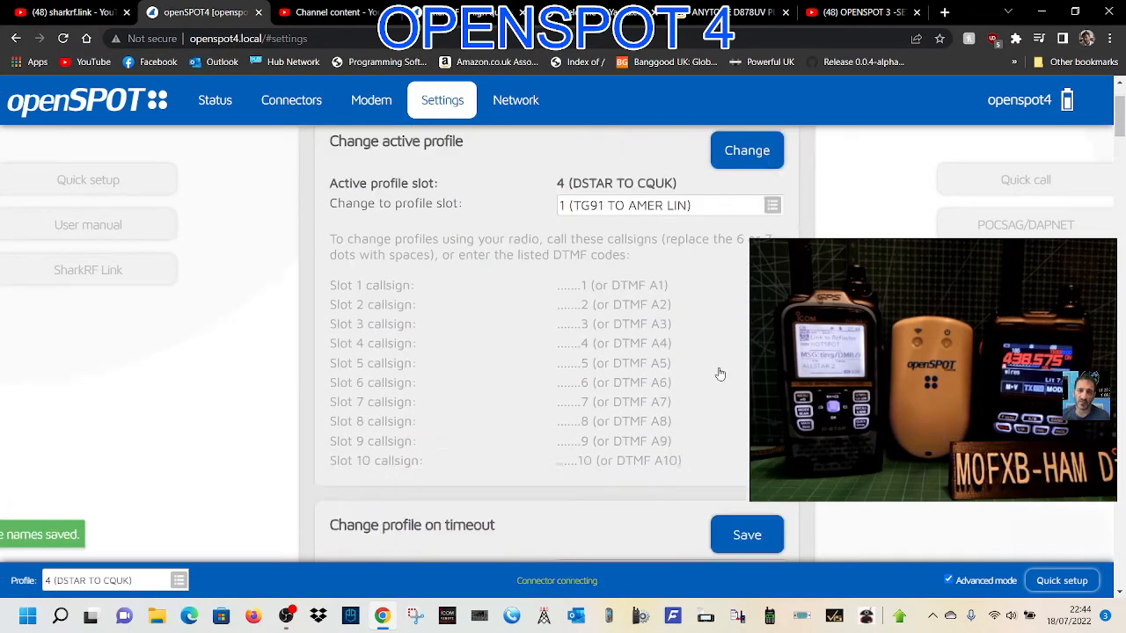
# Step: Make profile slot 6 (c4fm to ref01c) the active profile
pyautogui.scroll(-3)
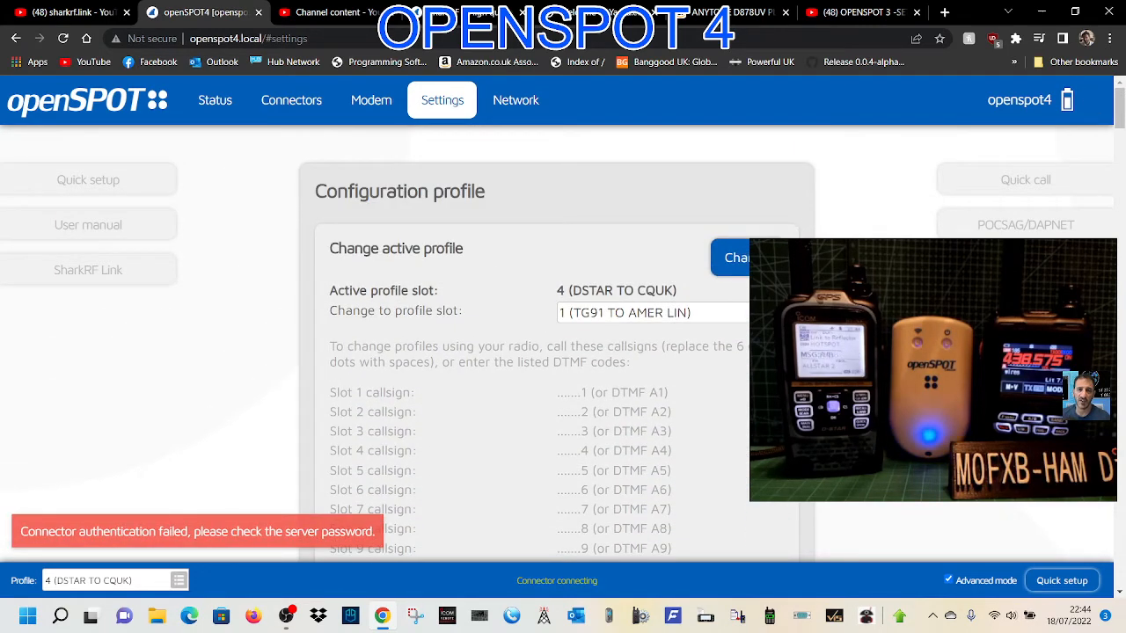
pyautogui.click(654, 313)
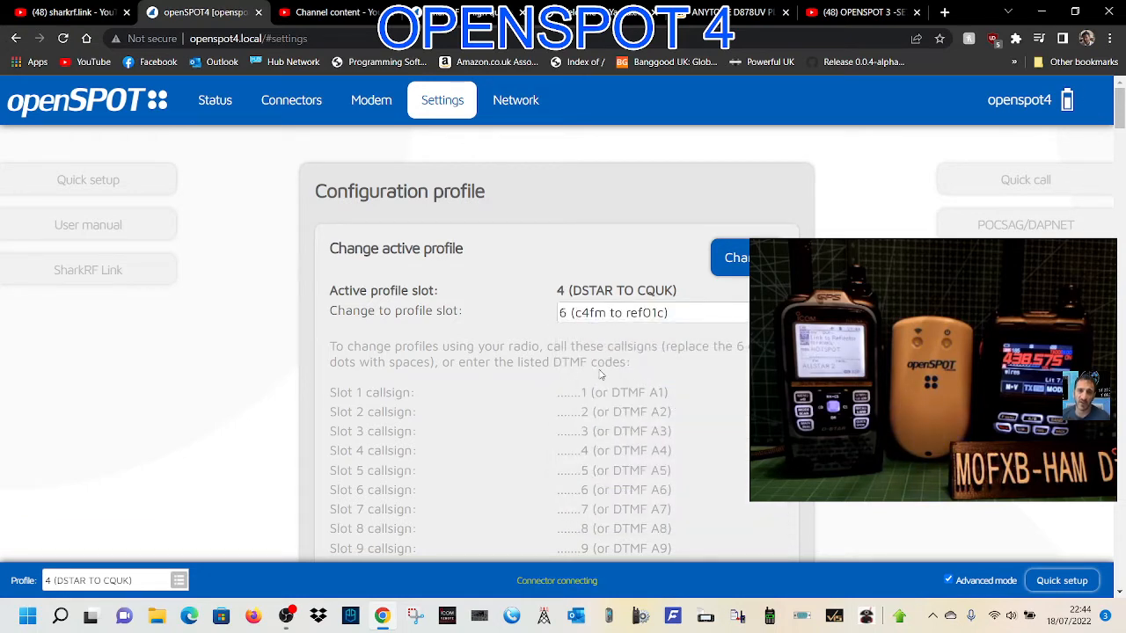
pyautogui.click(735, 257)
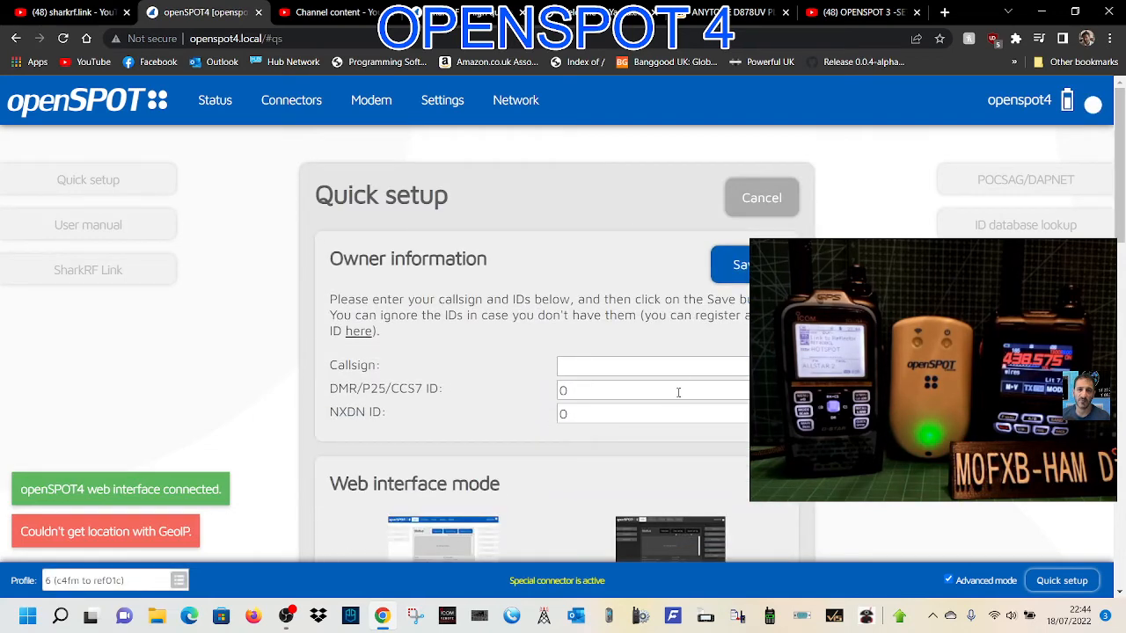
# Step: Save the owner callsign and DMR/NXDN IDs in Quick setup
pyautogui.write('M0FXB')
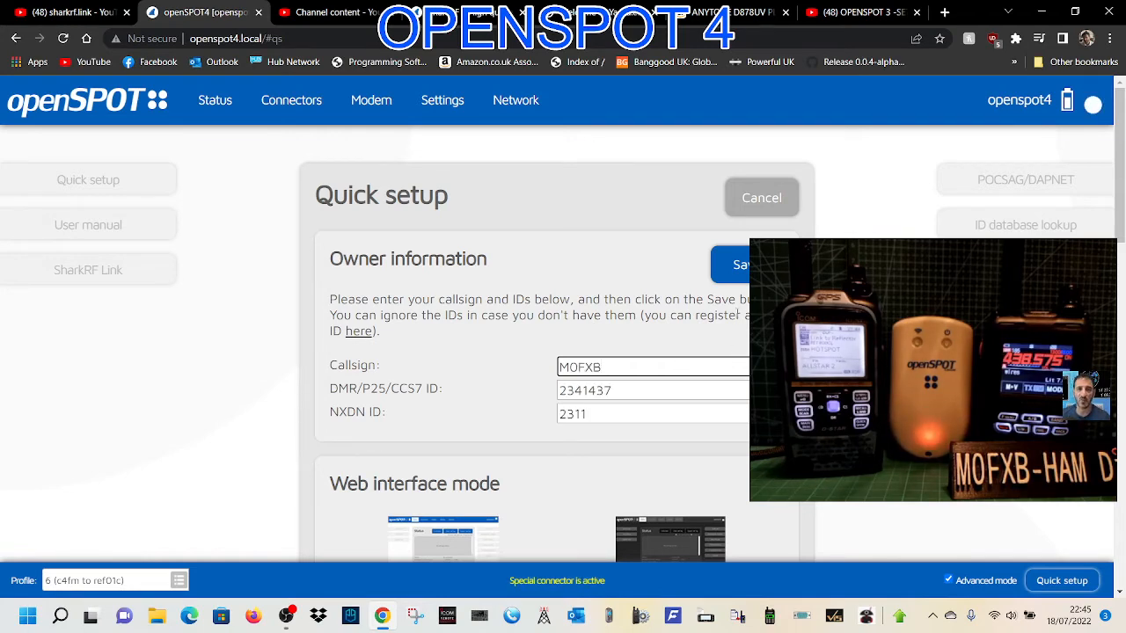
pyautogui.click(743, 264)
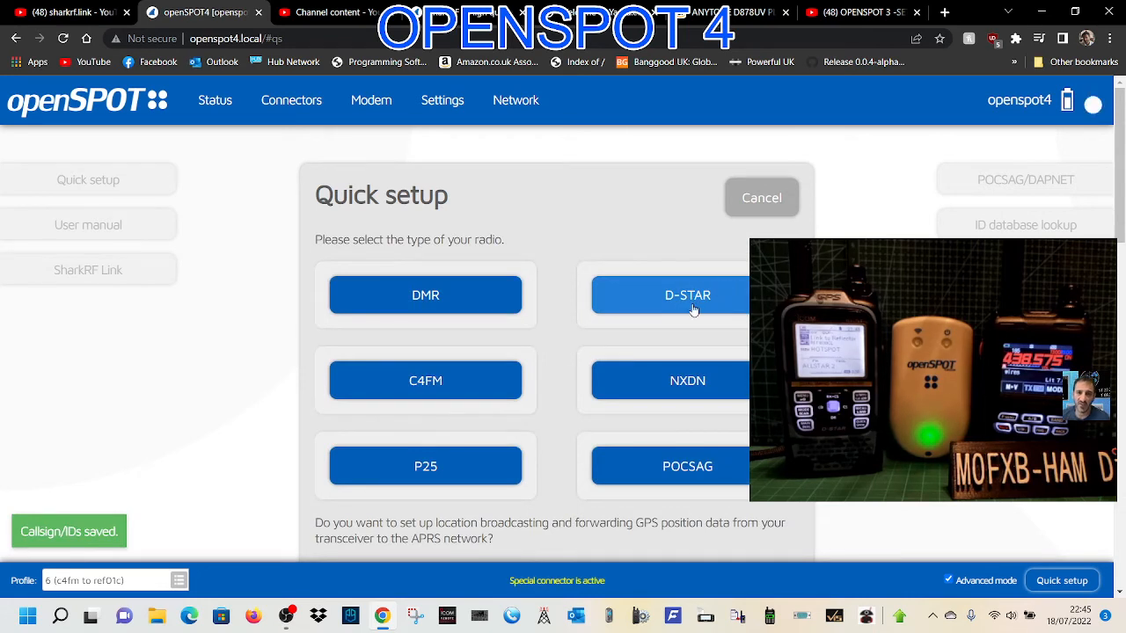
pyautogui.moveTo(431, 387)
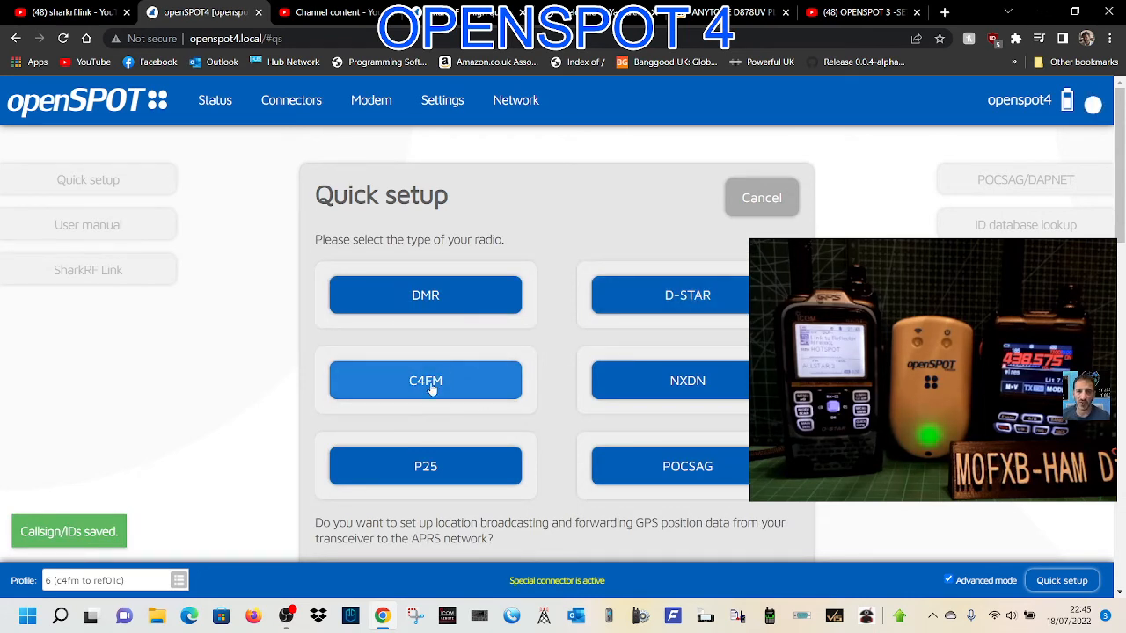
# Step: Choose C4FM as radio type with REF/XRF as the network
pyautogui.click(426, 380)
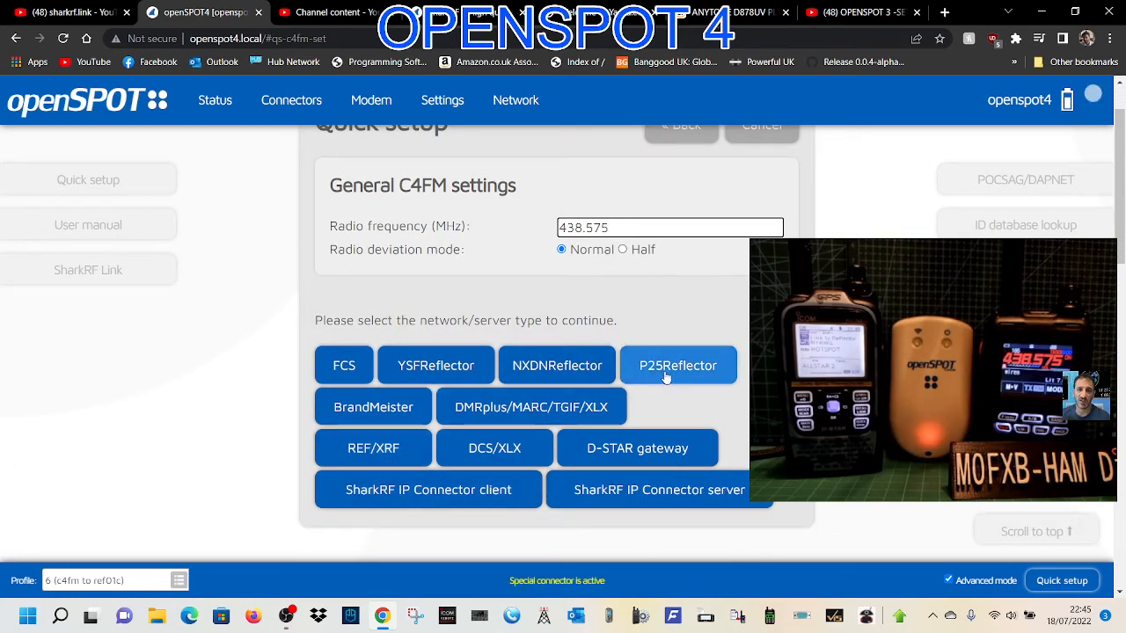
pyautogui.moveTo(644, 299)
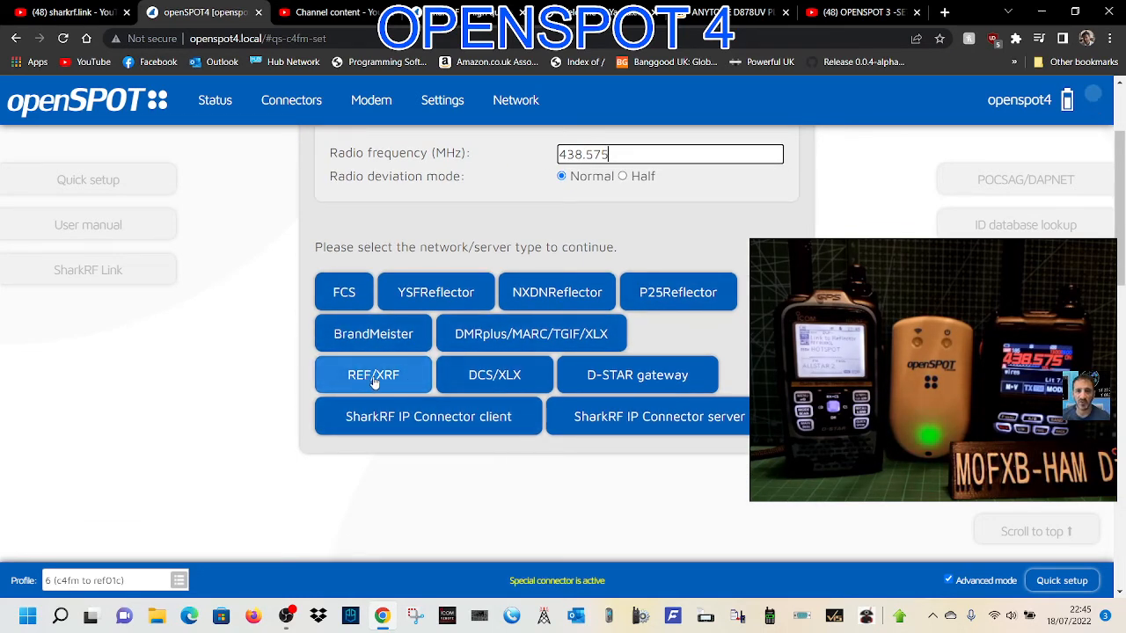
pyautogui.click(373, 375)
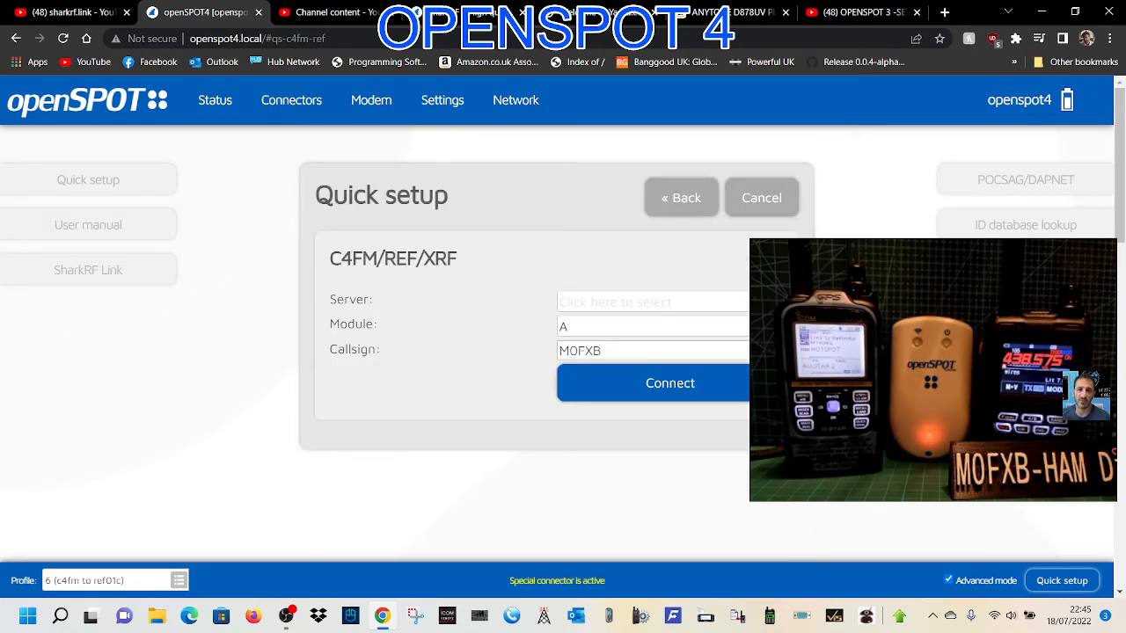
# Step: Choose server REF001 (searched as 'REF') with module C and start the connection
pyautogui.click(653, 302)
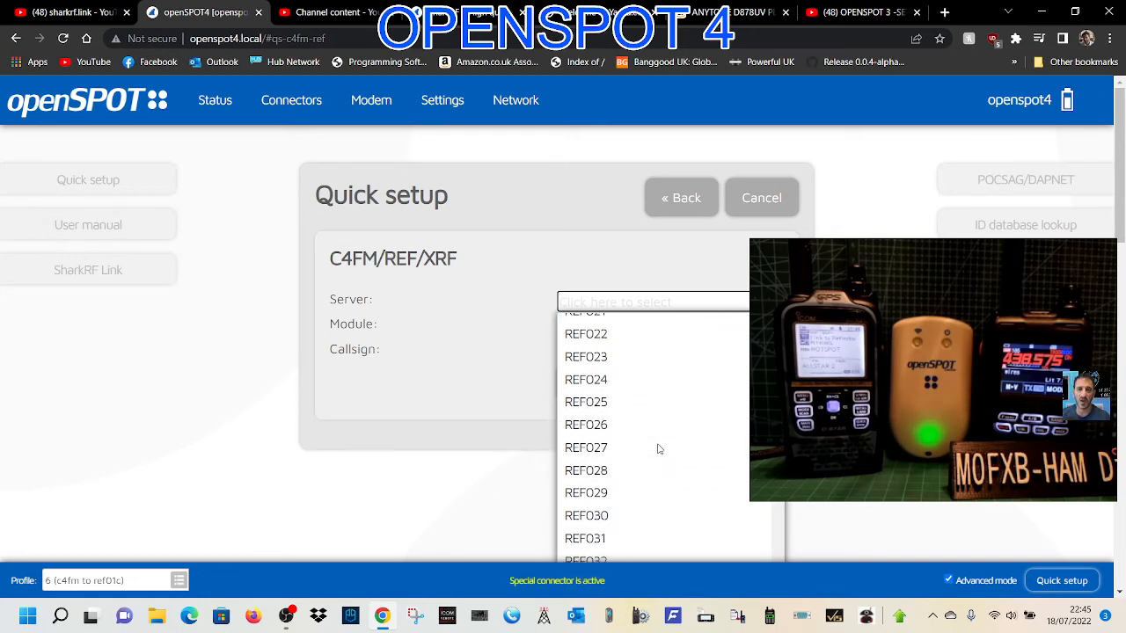
pyautogui.write('REF')
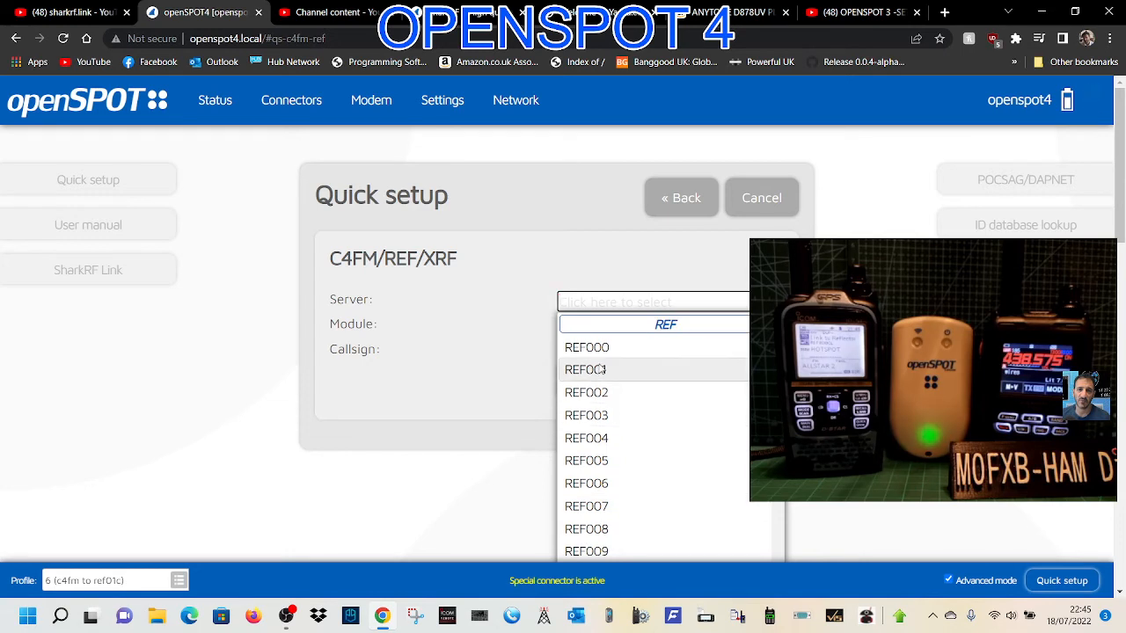
pyautogui.click(588, 370)
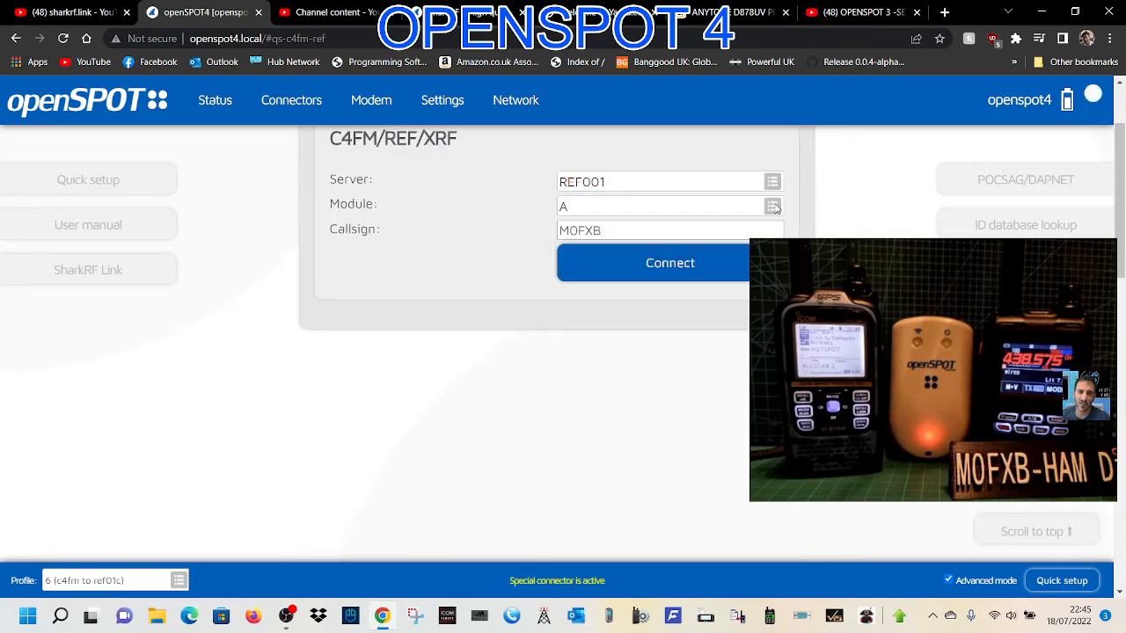
pyautogui.click(659, 206)
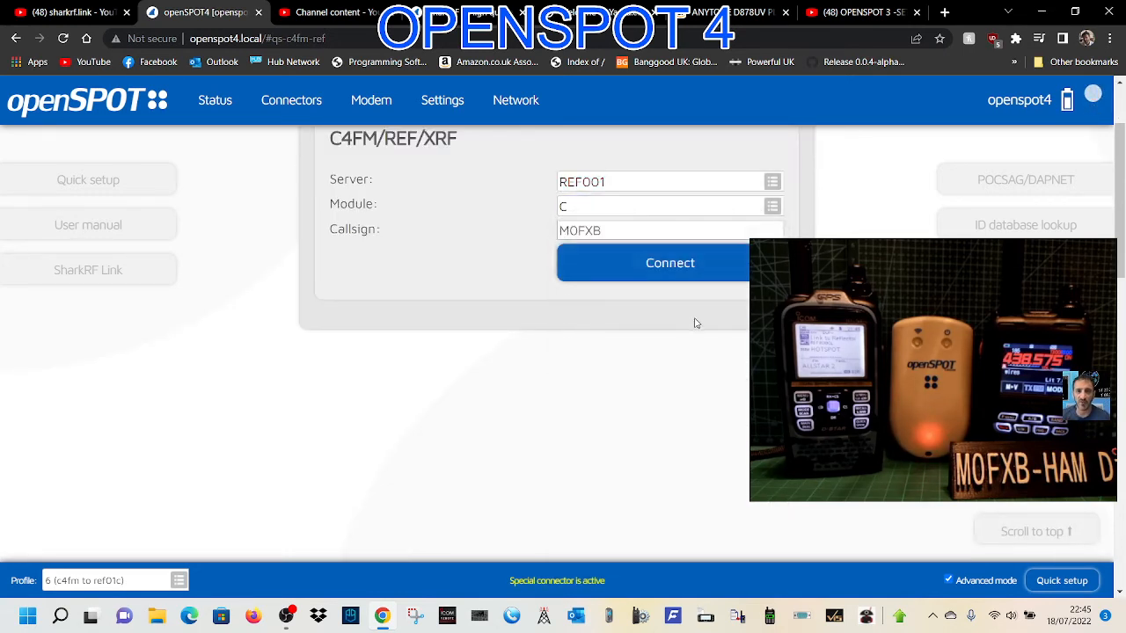
pyautogui.click(669, 262)
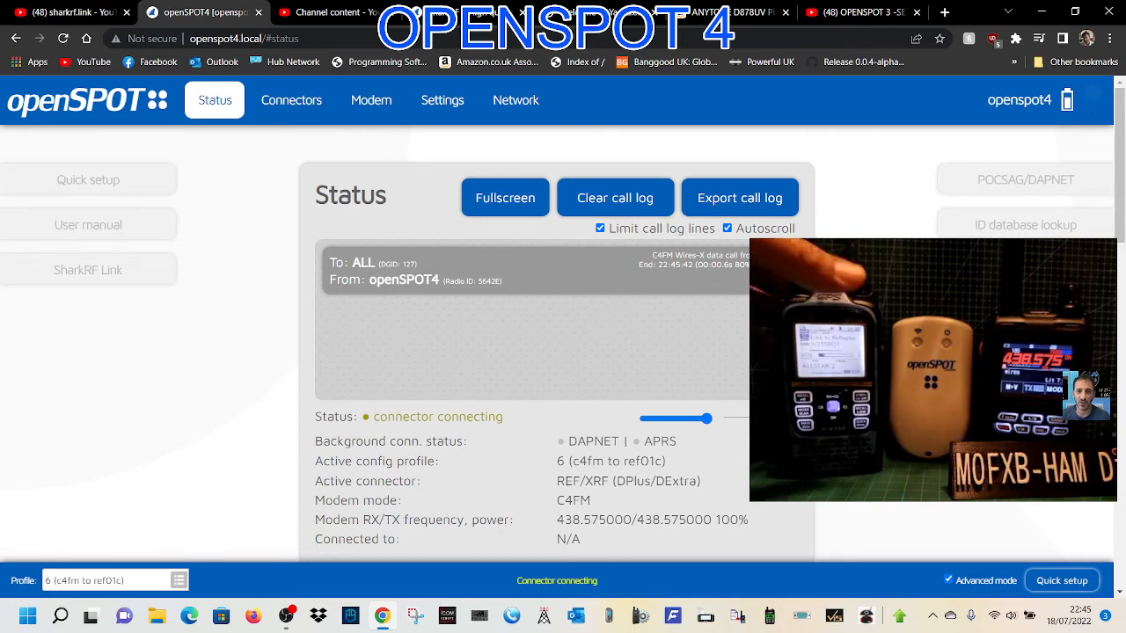
# Step: Scroll down the Status page to the log showing REF001/C connected with ping replies
pyautogui.scroll(-3)
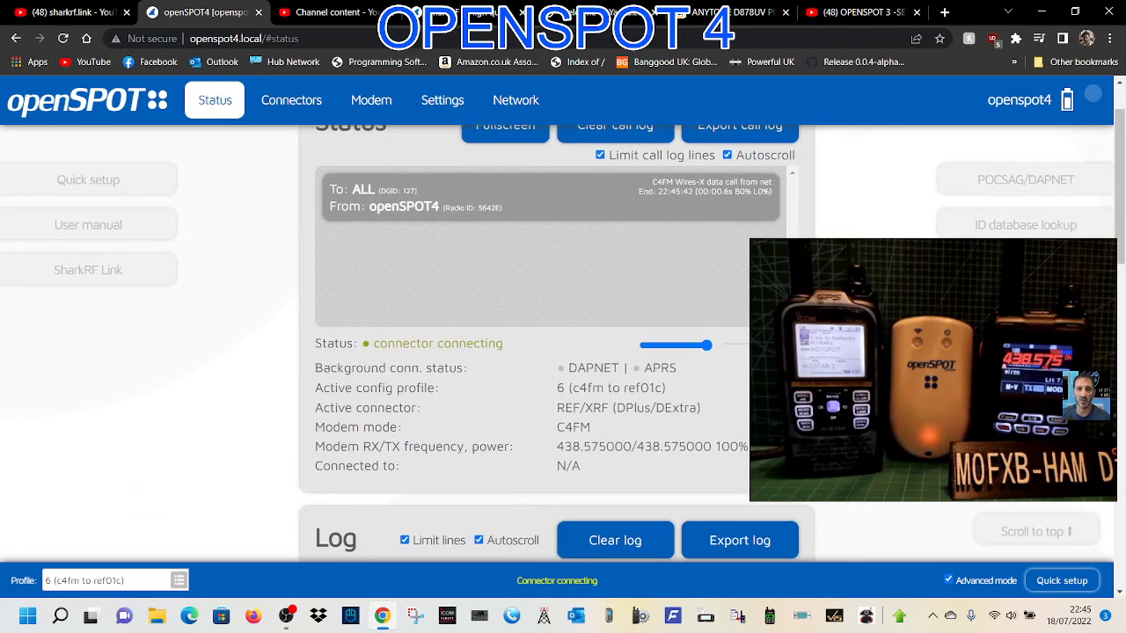
pyautogui.scroll(-3)
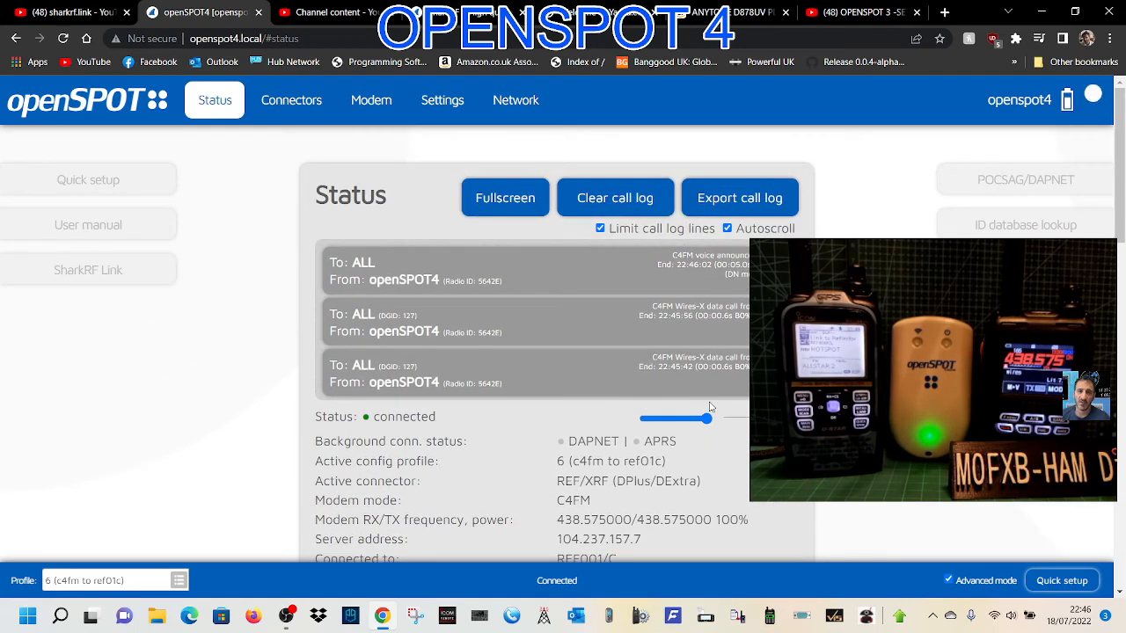
pyautogui.scroll(-3)
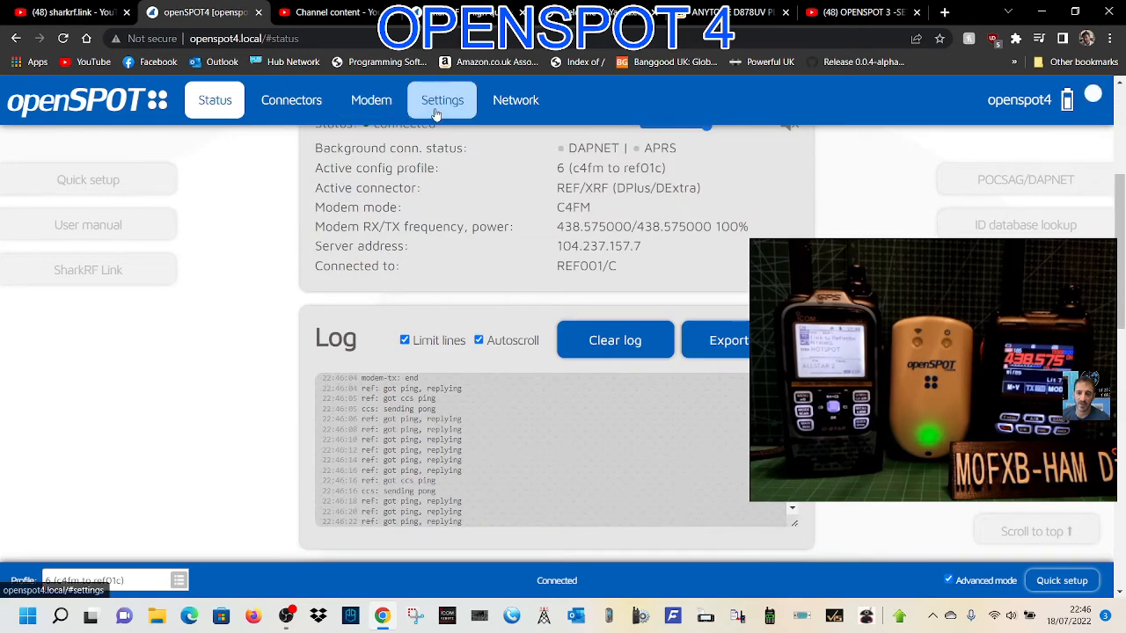
pyautogui.click(443, 99)
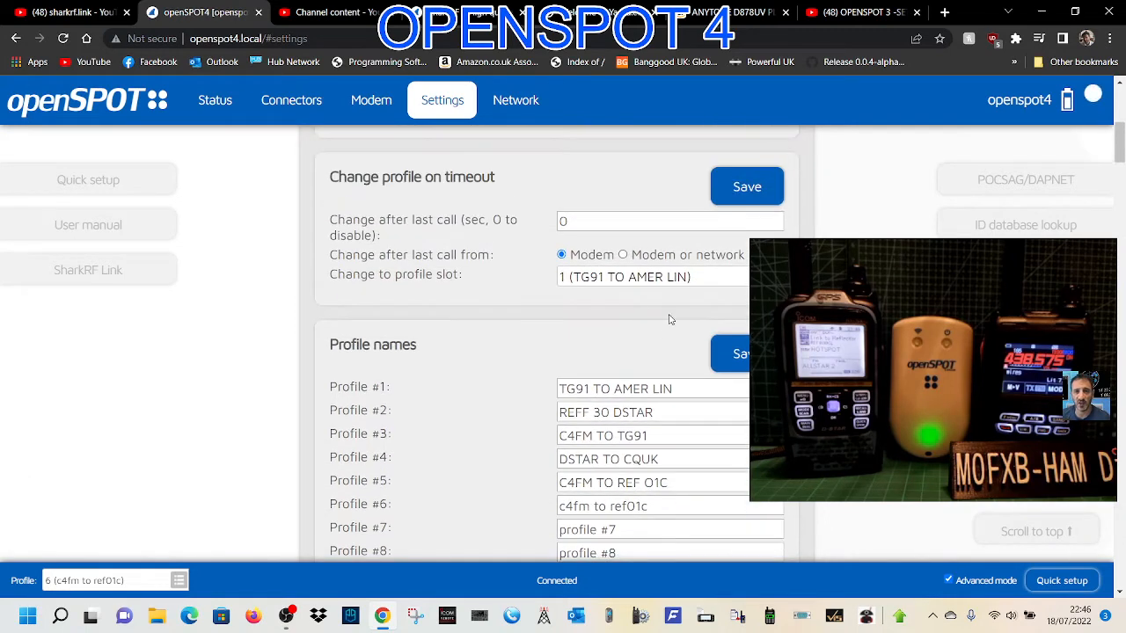
pyautogui.click(739, 352)
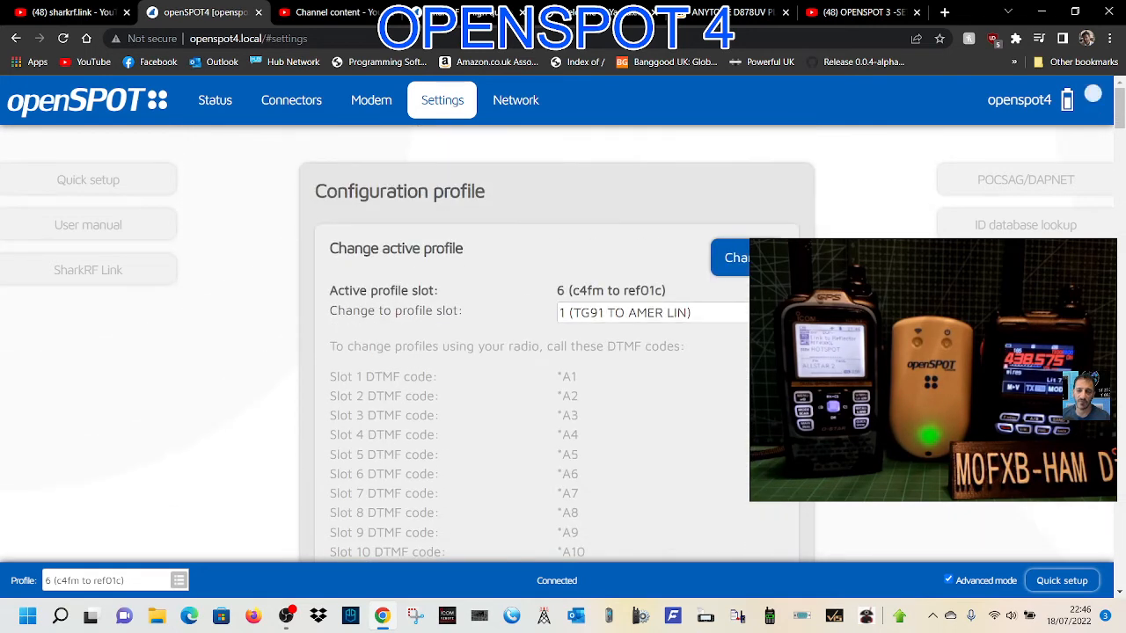
pyautogui.click(651, 314)
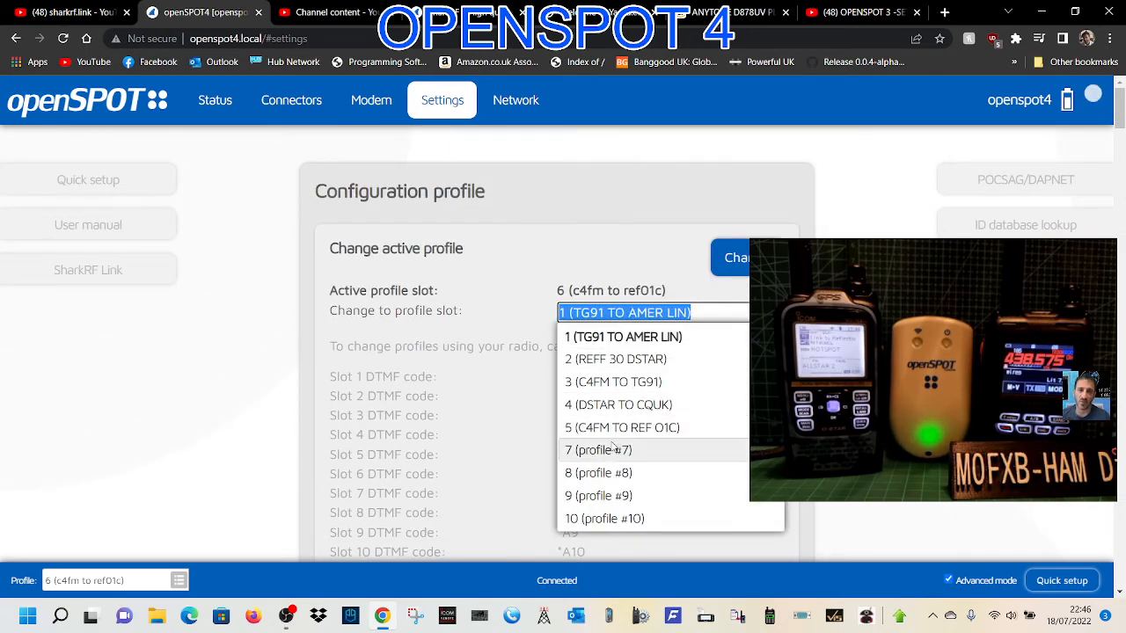
pyautogui.click(625, 314)
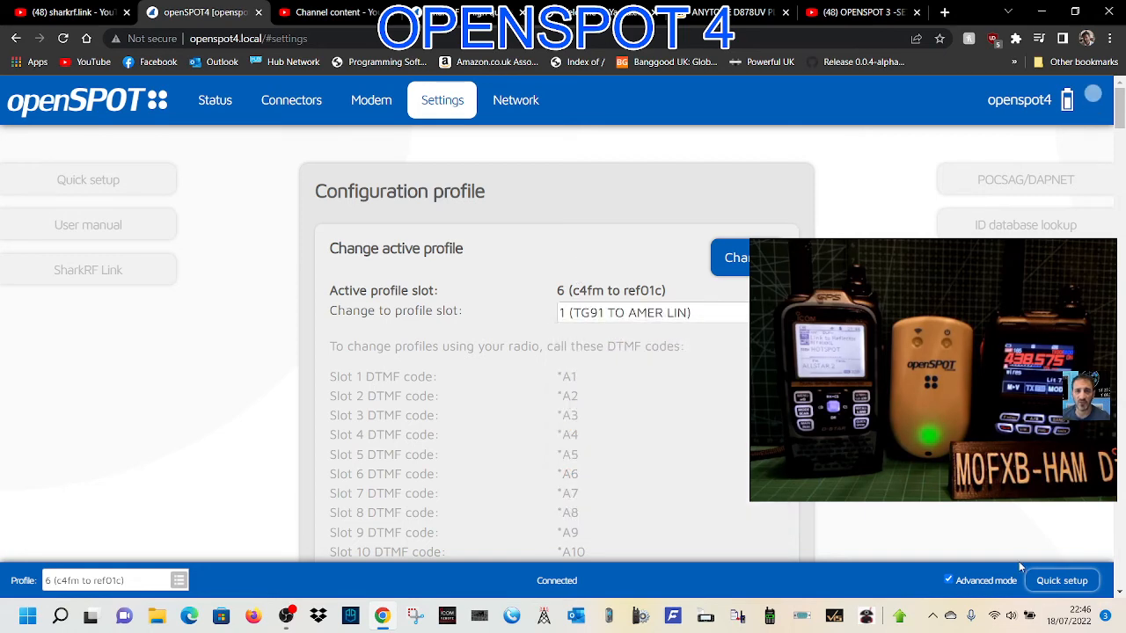
pyautogui.moveTo(788, 184)
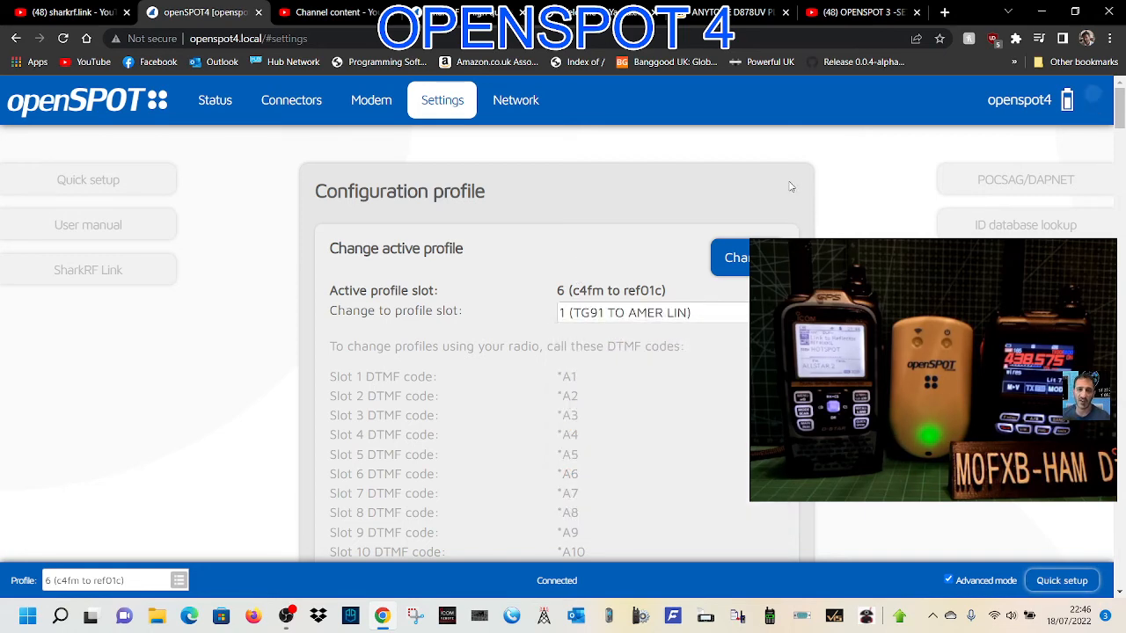
pyautogui.scroll(-3)
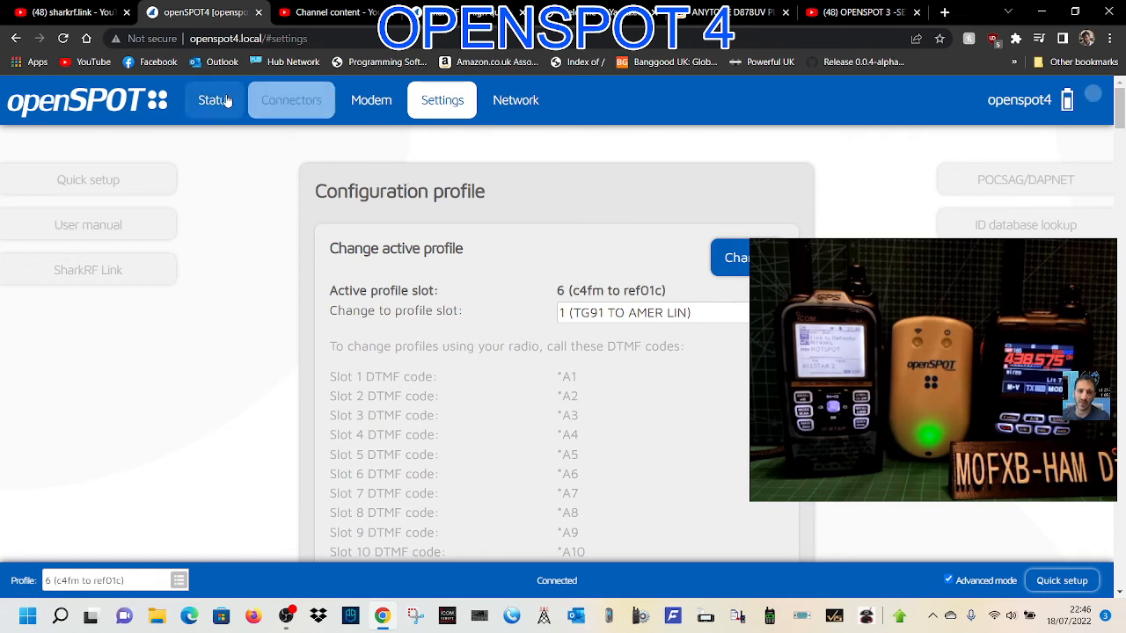
pyautogui.click(215, 98)
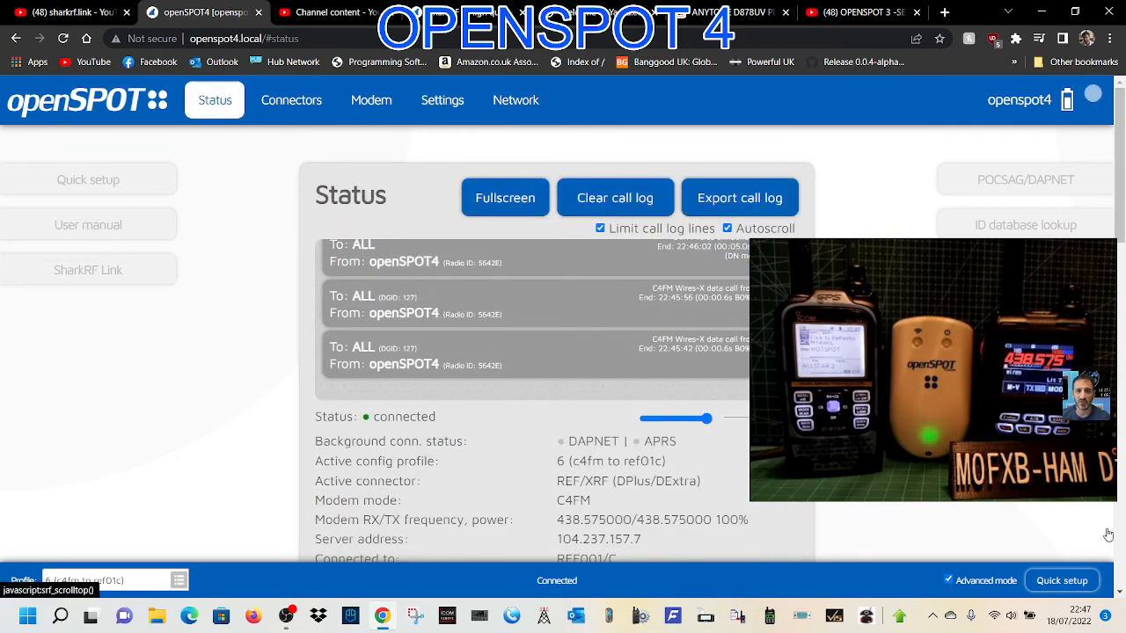